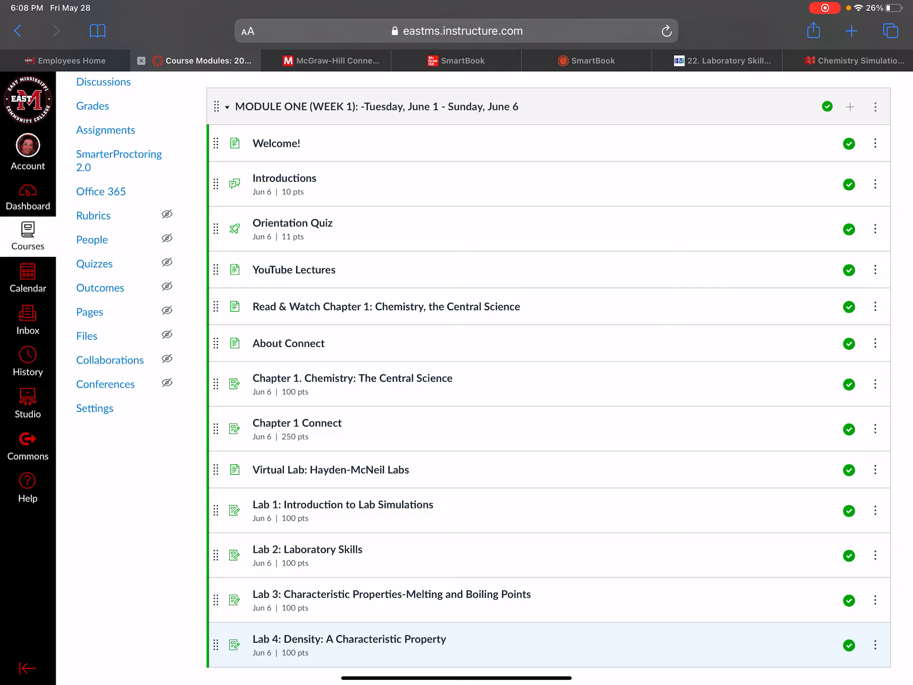
Open the General Chemistry I with Lab syllabus from the course navigation.
scroll(up, 3)
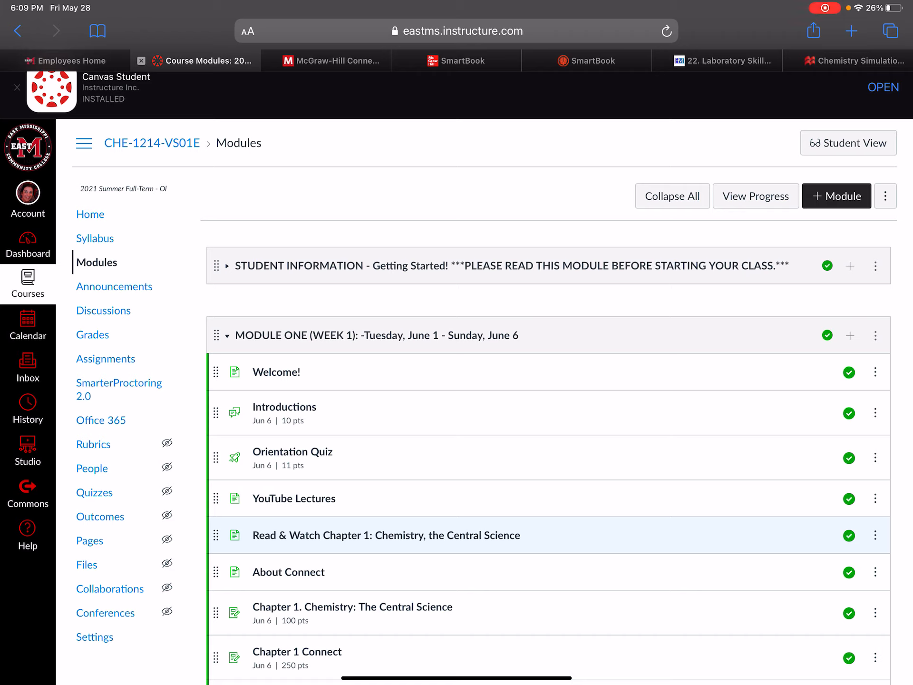
scroll(down, 3)
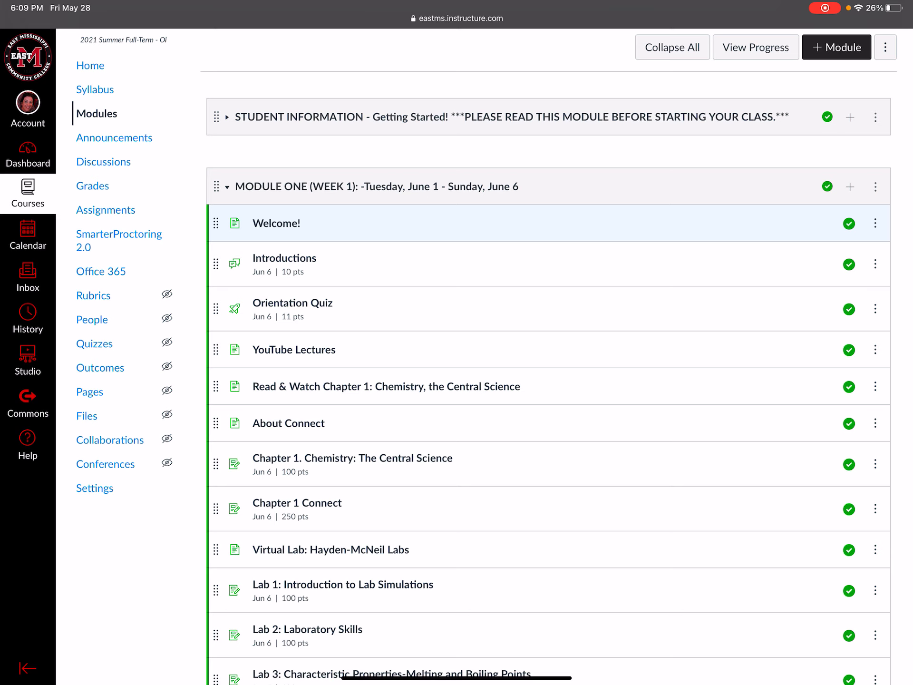
scroll(down, 3)
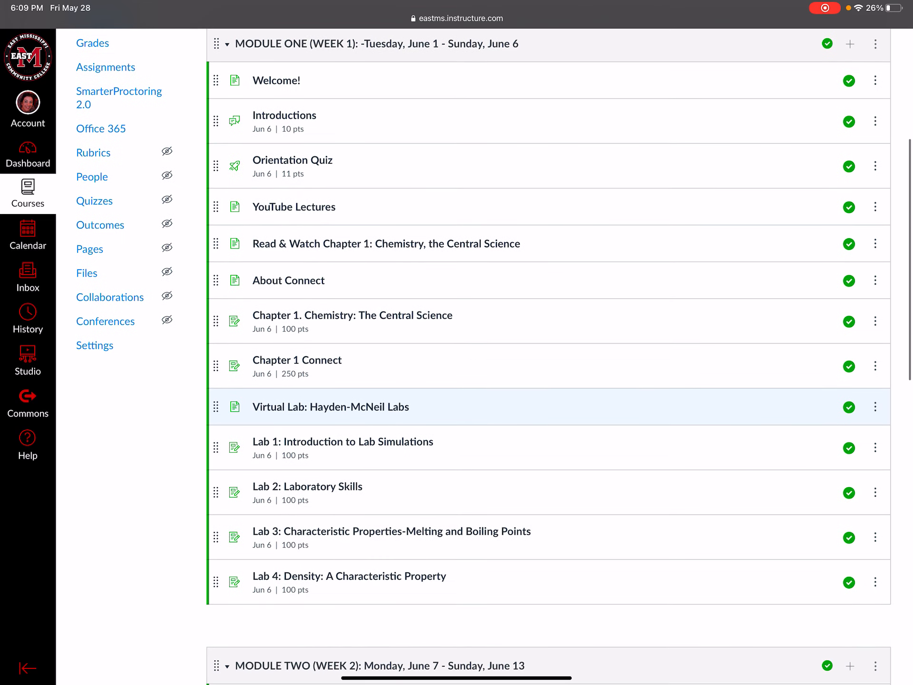
scroll(up, 3)
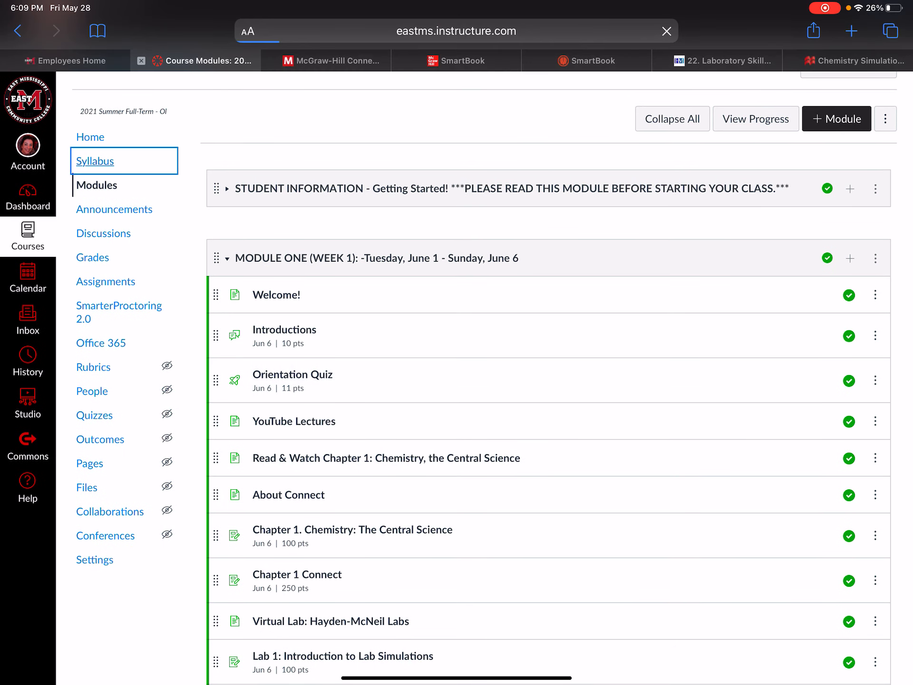
click(95, 161)
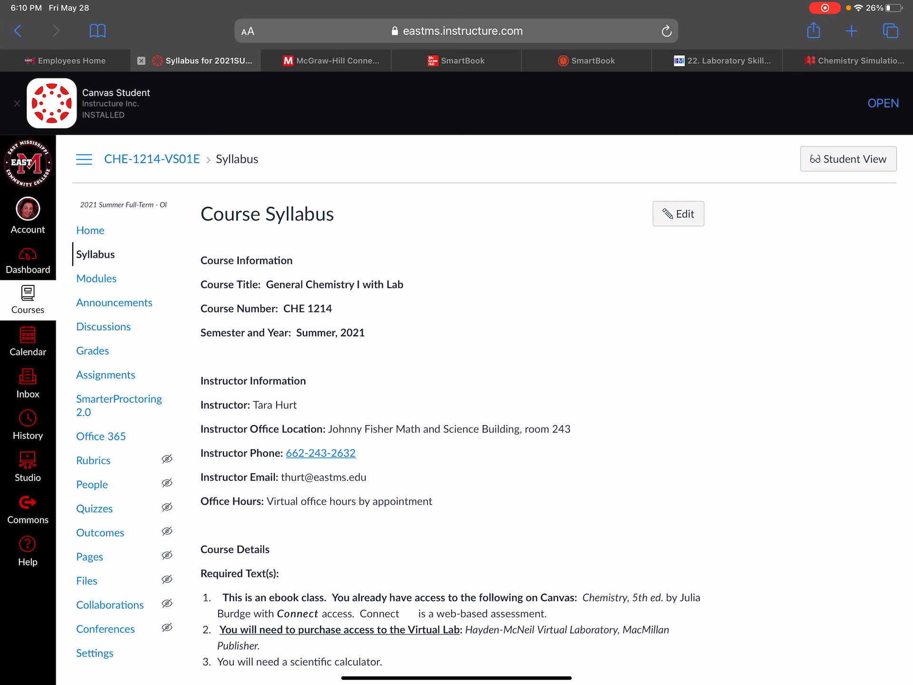
scroll(down, 3)
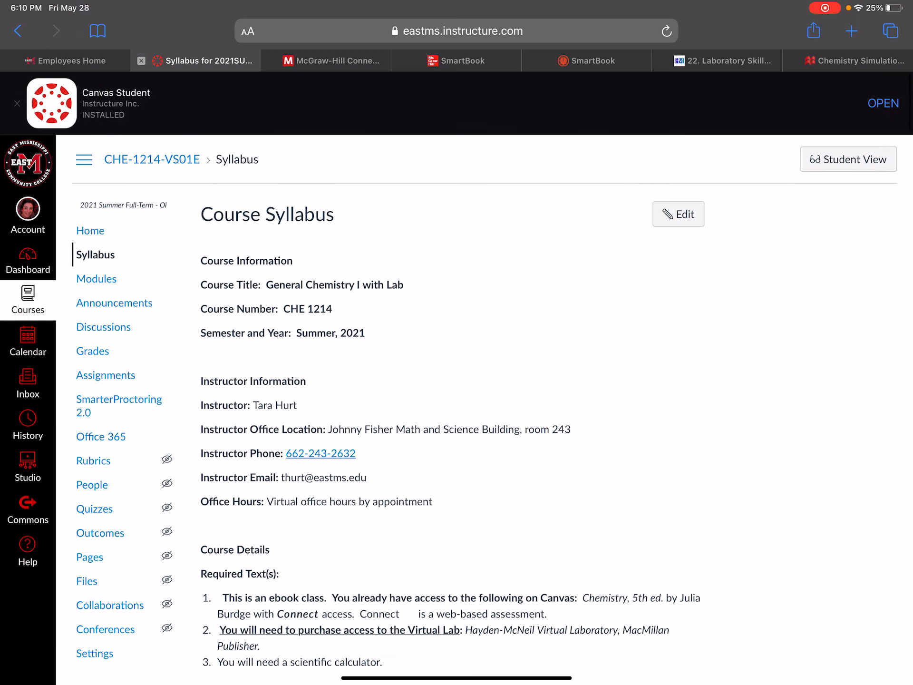
click(725, 60)
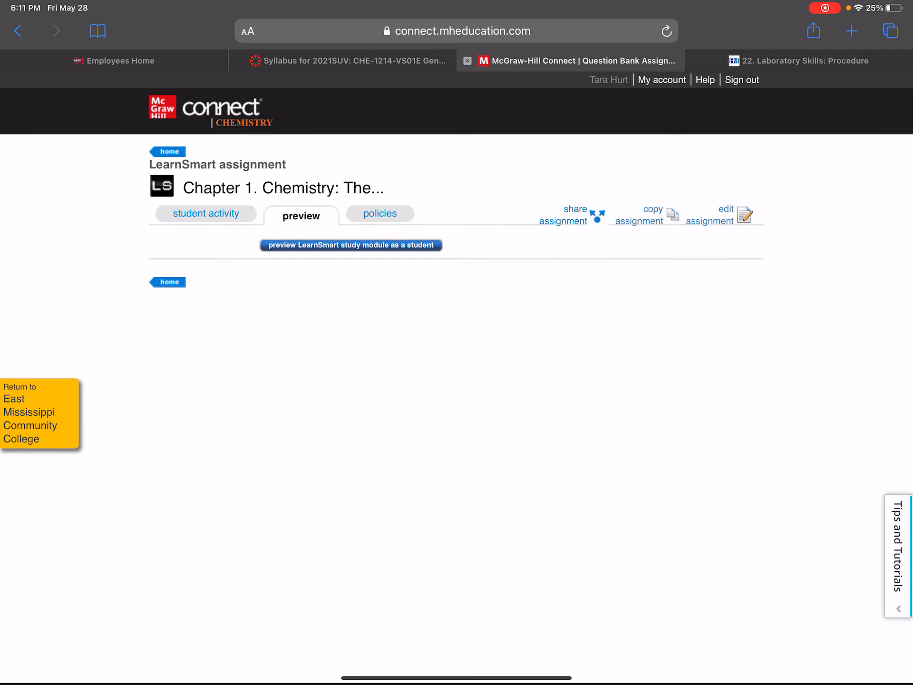
click(348, 61)
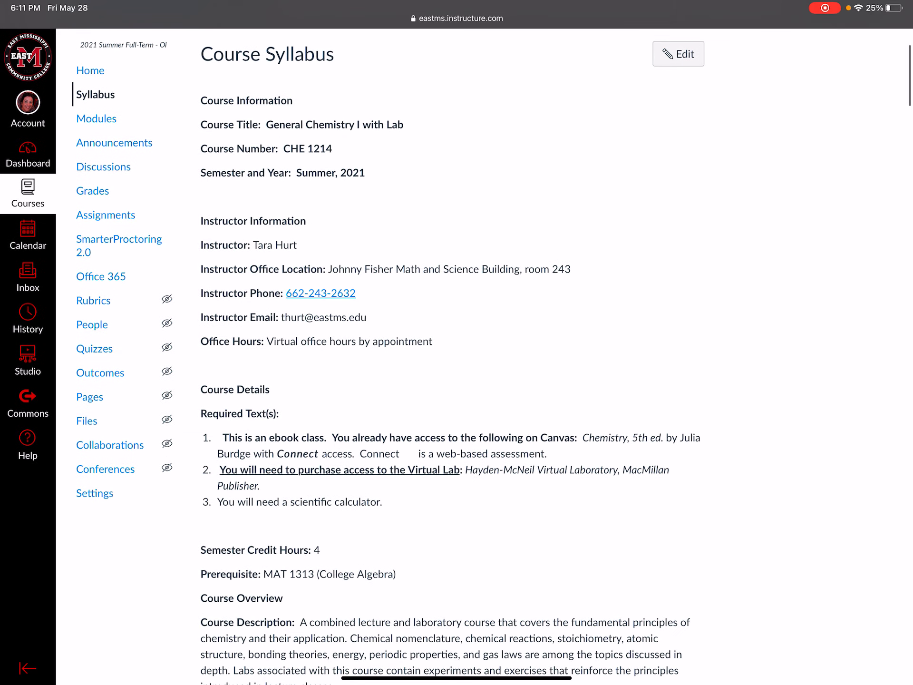
scroll(down, 3)
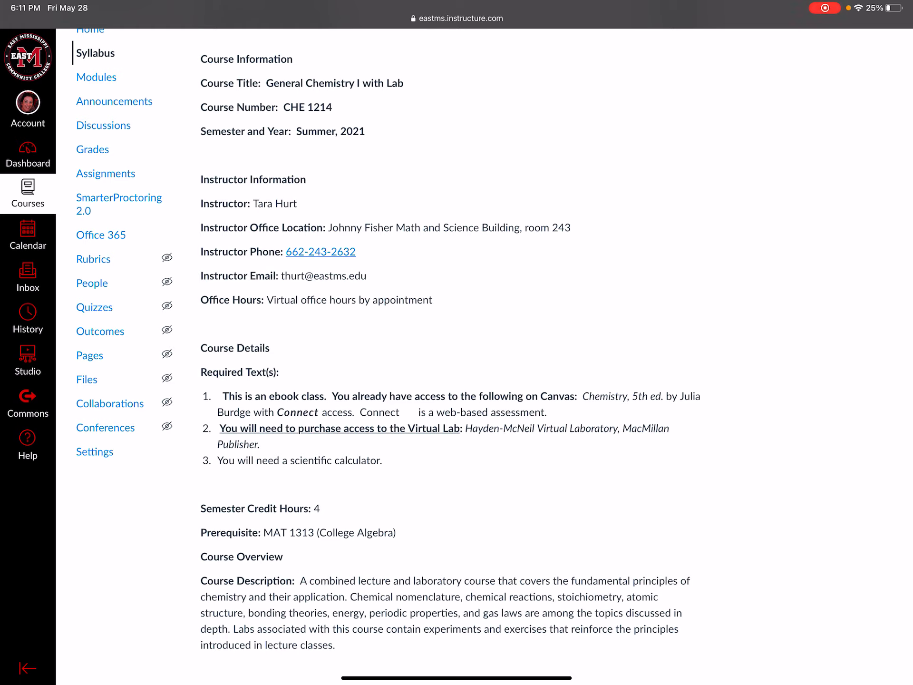
scroll(down, 3)
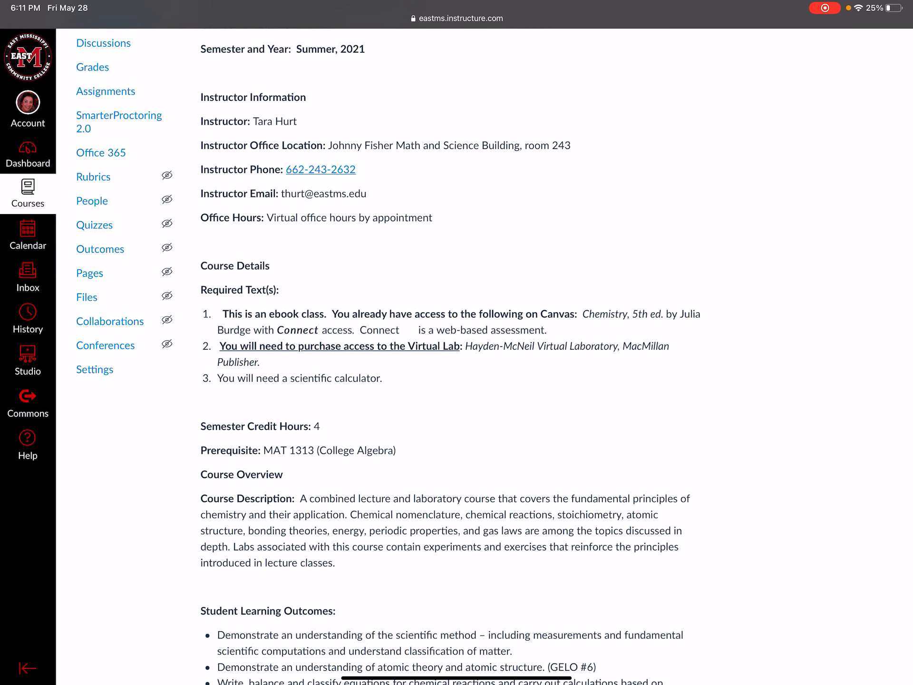
scroll(down, 3)
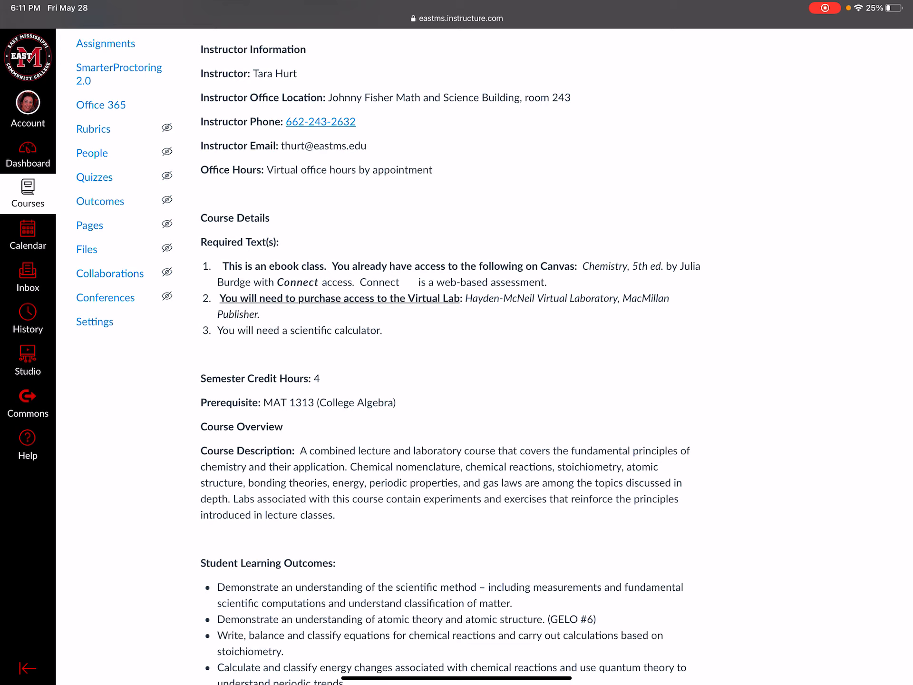
scroll(down, 3)
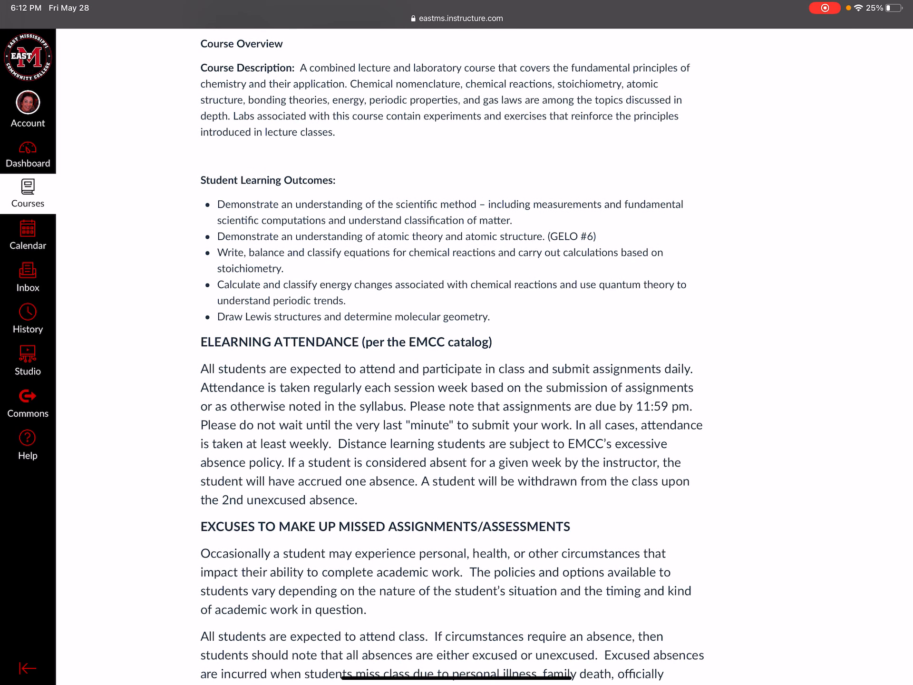
scroll(down, 3)
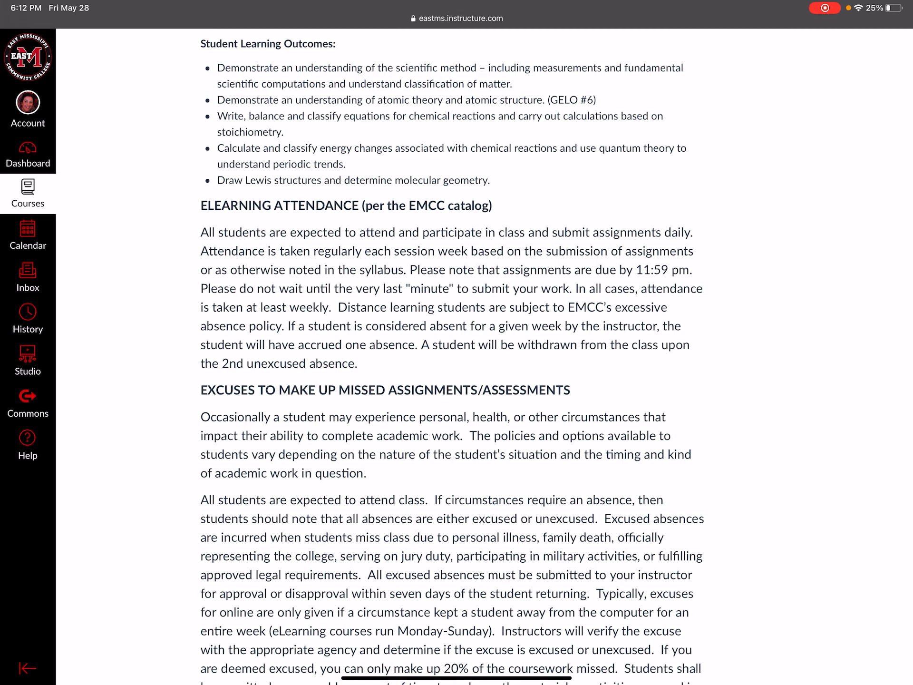
scroll(down, 3)
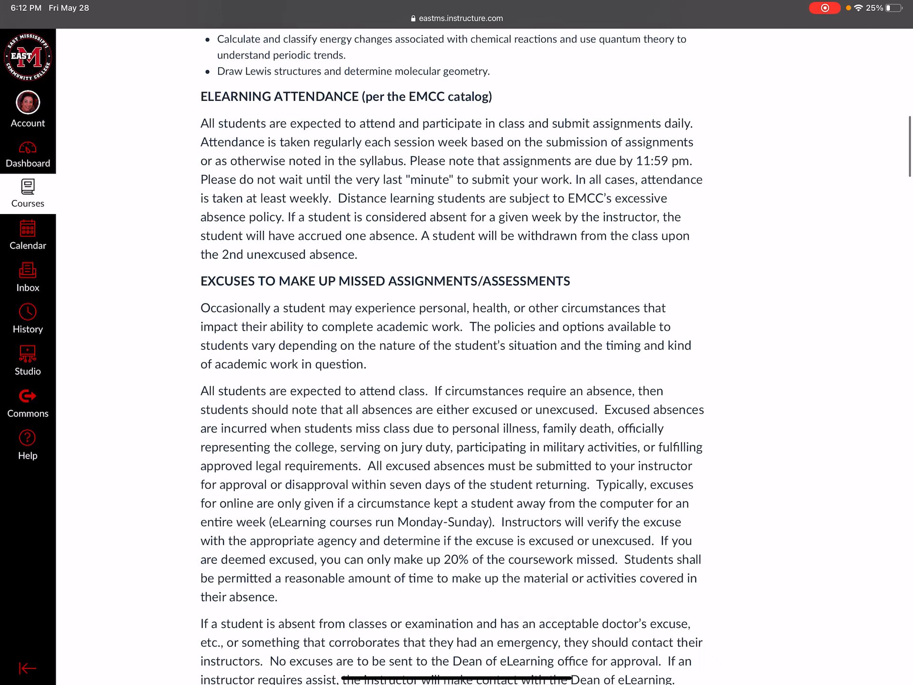
scroll(down, 3)
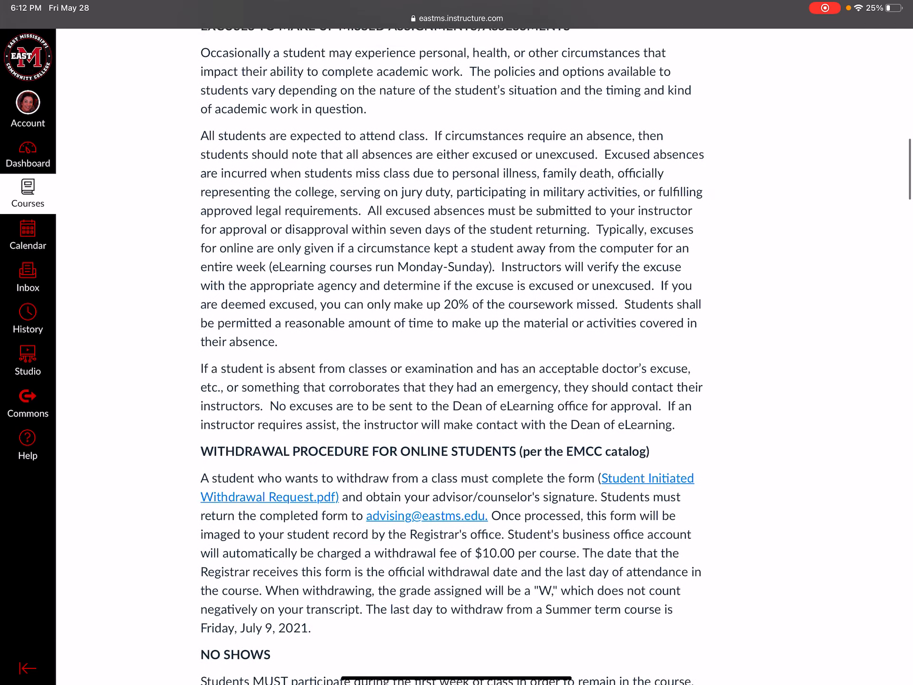
scroll(down, 3)
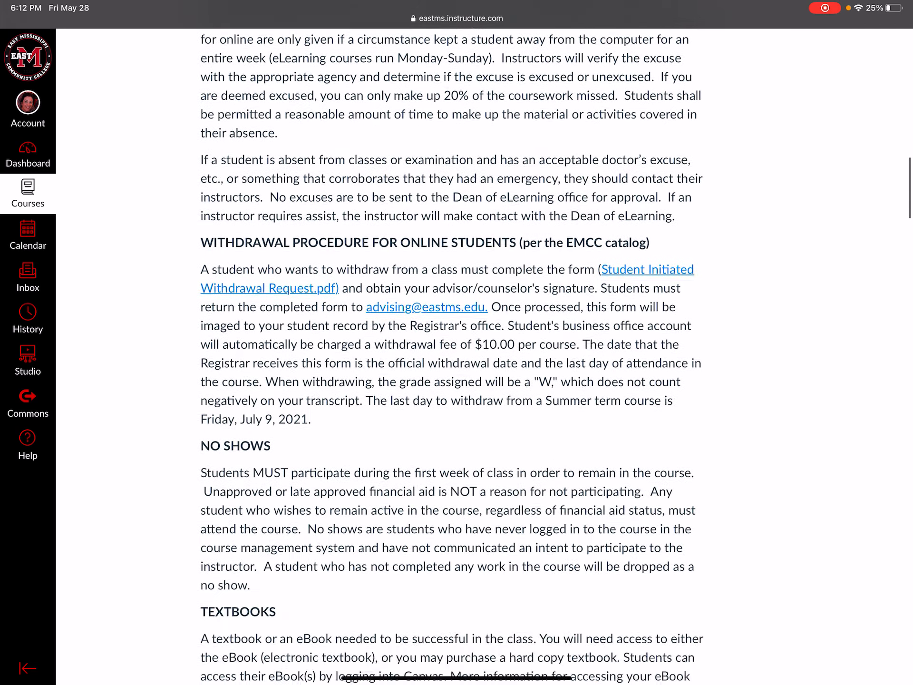
scroll(down, 3)
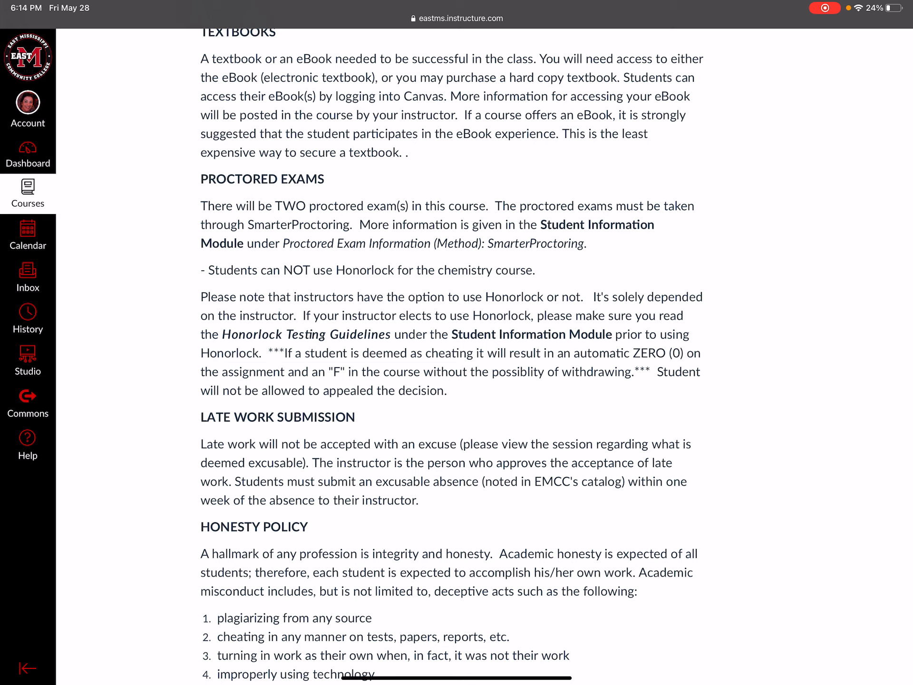
Scroll past the Honesty Policy to the grading scale and exam, homework and lab weights.
scroll(down, 3)
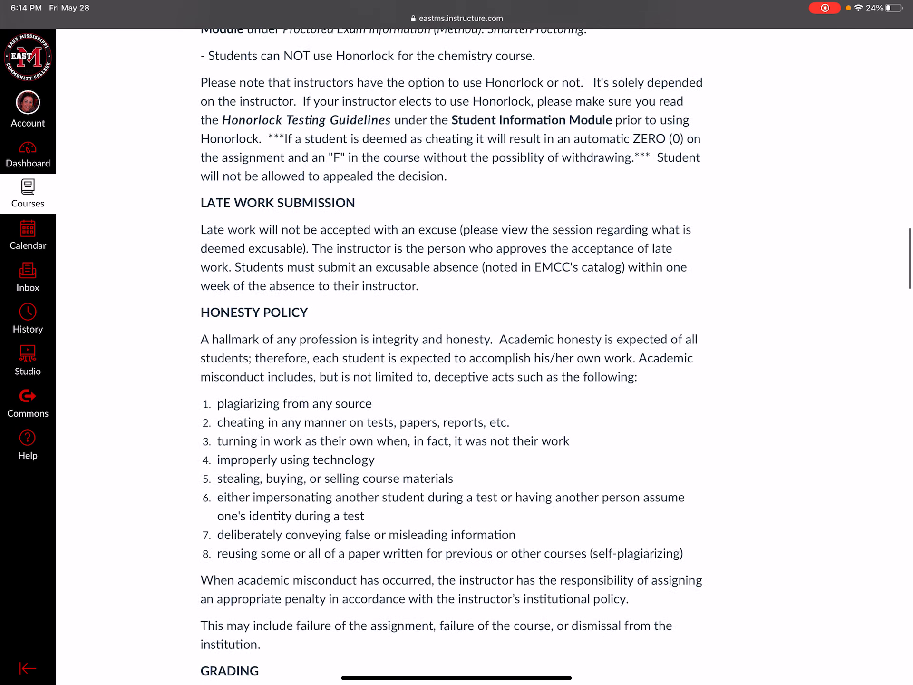
scroll(down, 3)
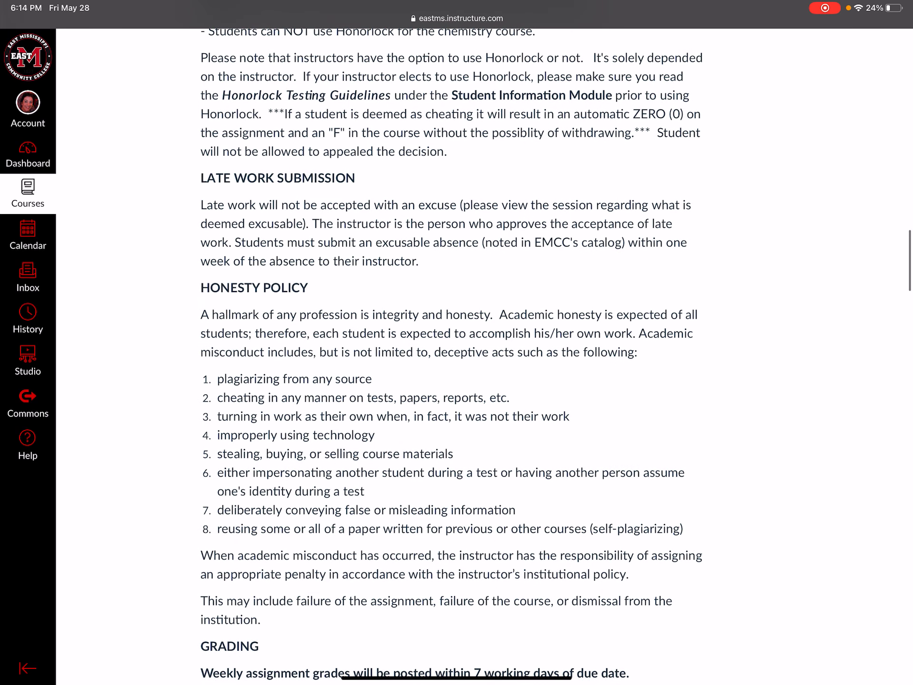
scroll(down, 3)
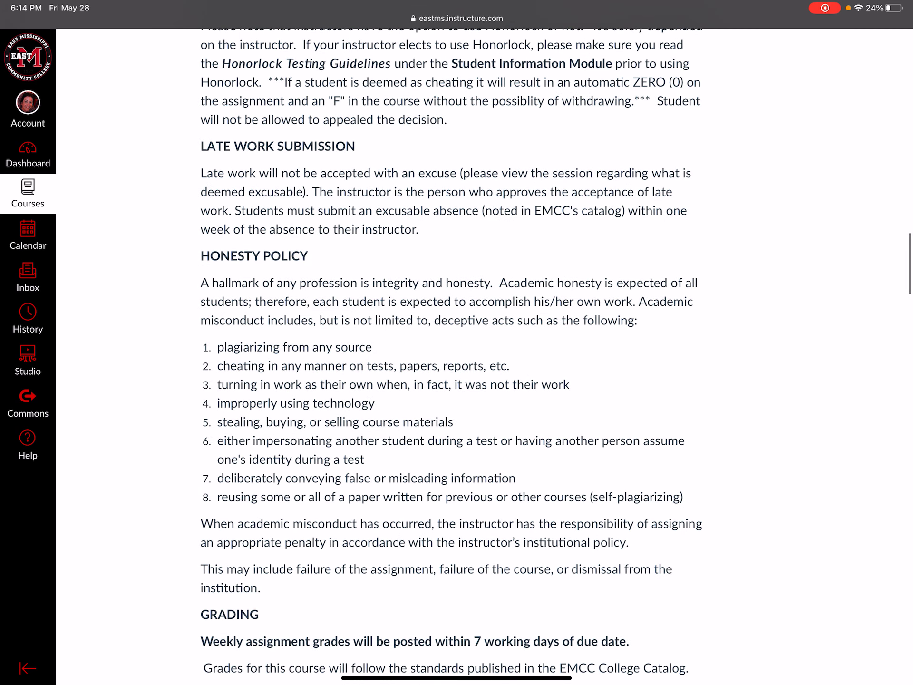
scroll(down, 3)
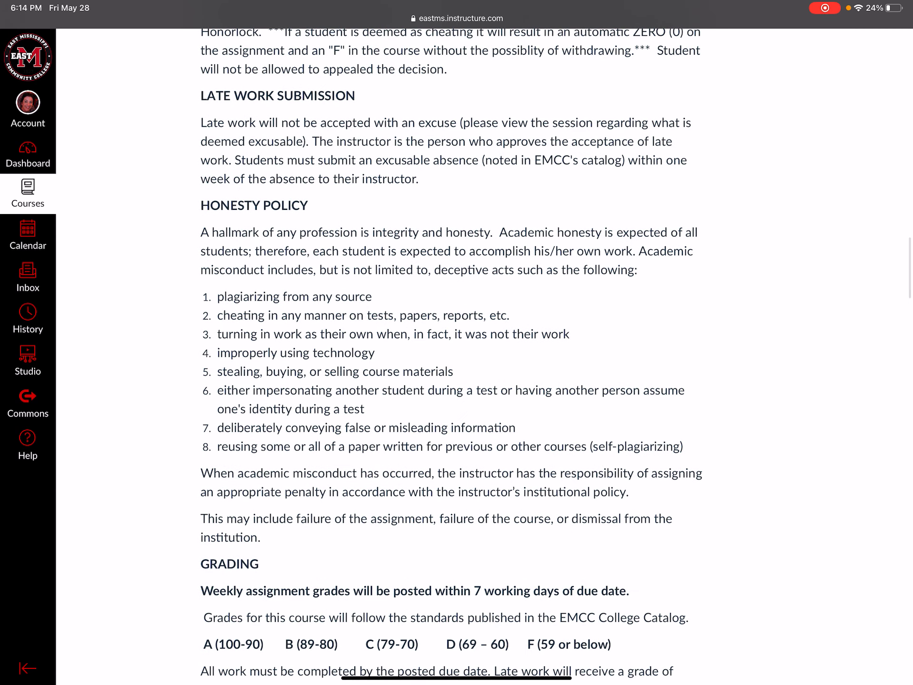
scroll(down, 3)
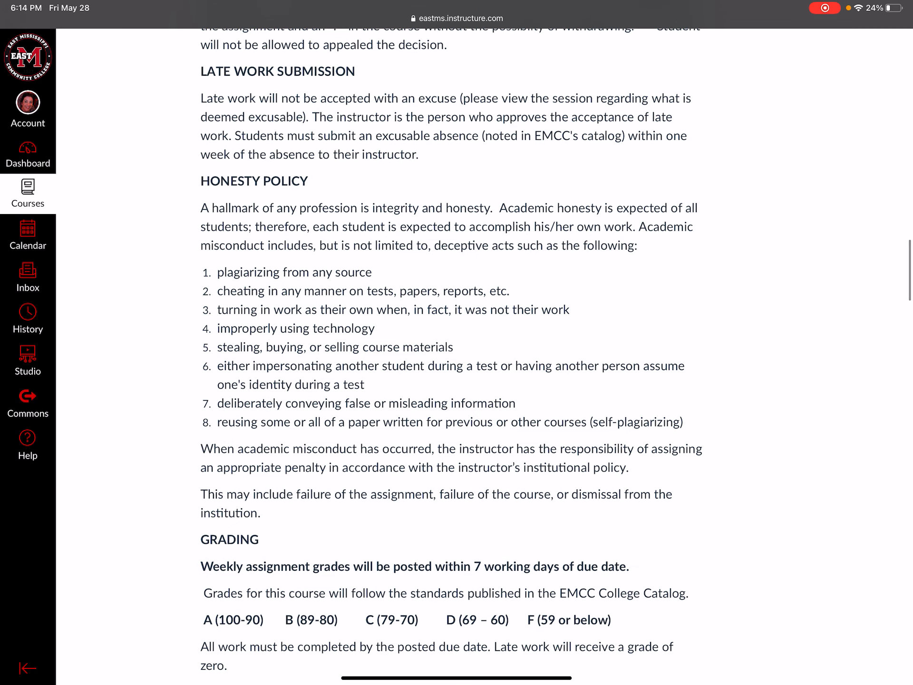
scroll(down, 3)
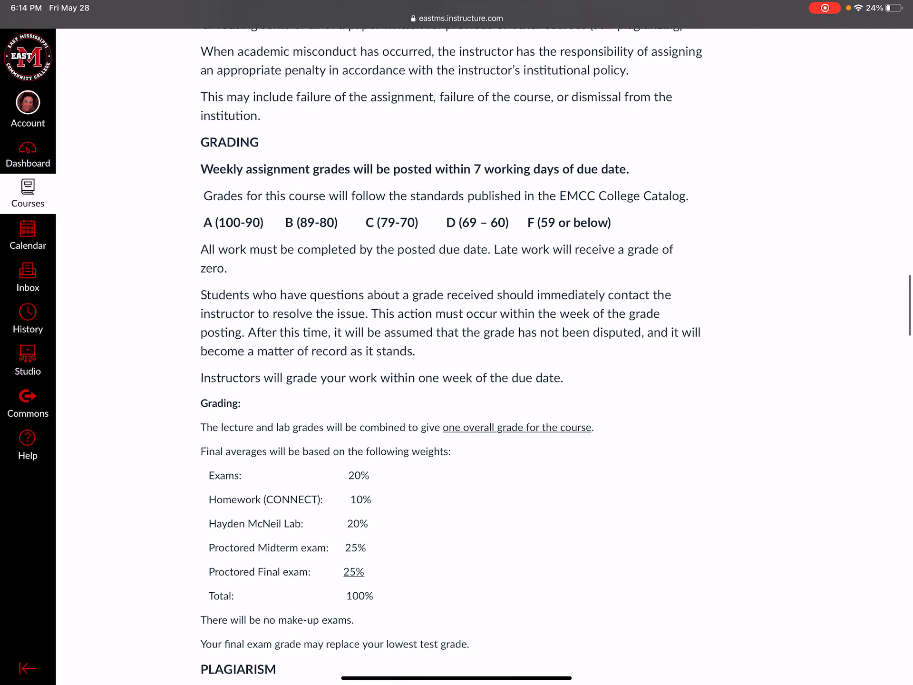
scroll(down, 3)
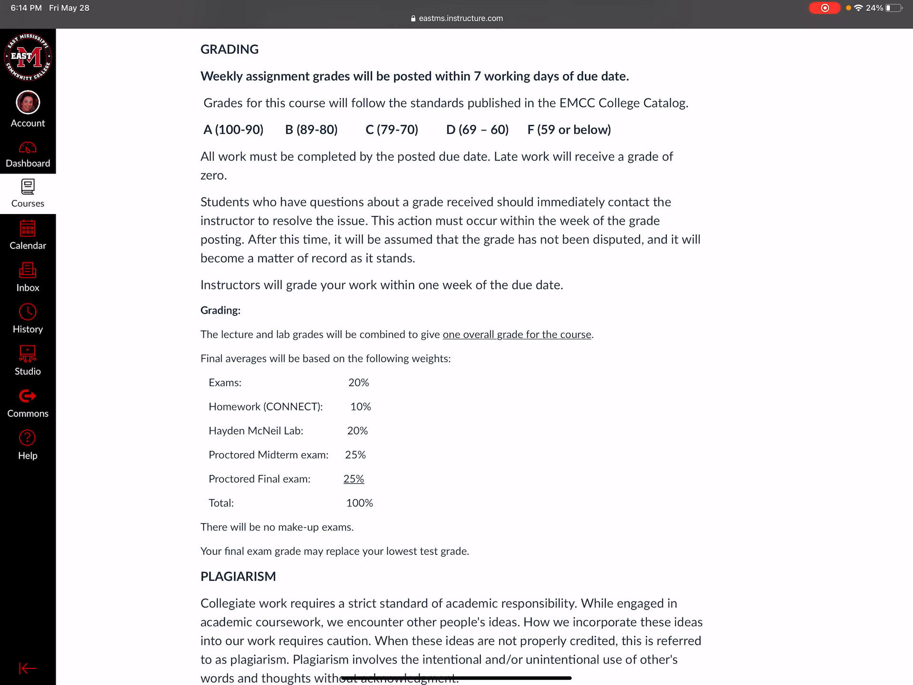
scroll(down, 3)
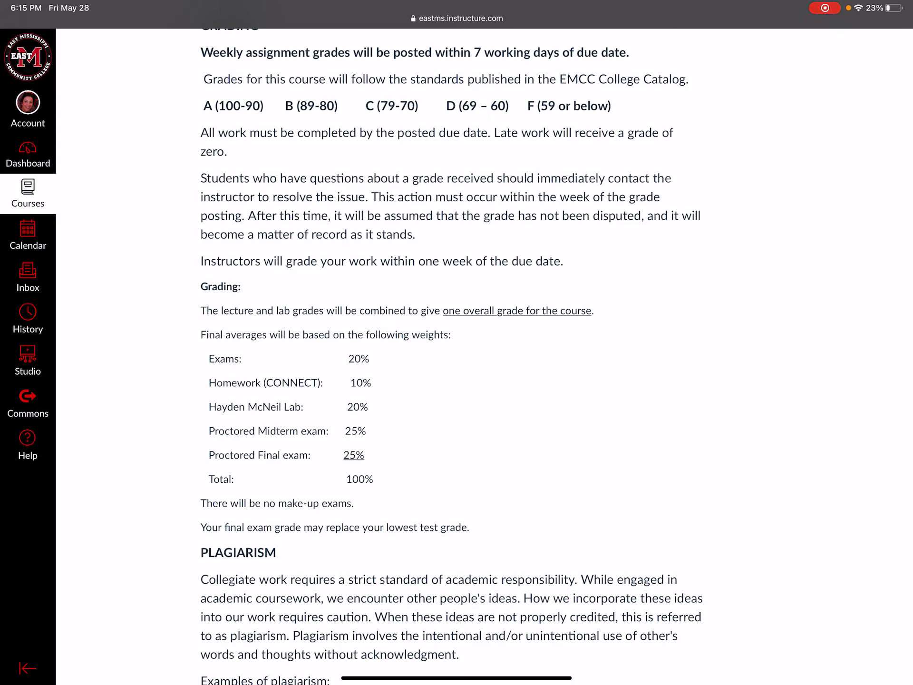
Go to the Modules page to list Module One's welcome, quizzes, chapters and labs.
scroll(down, 3)
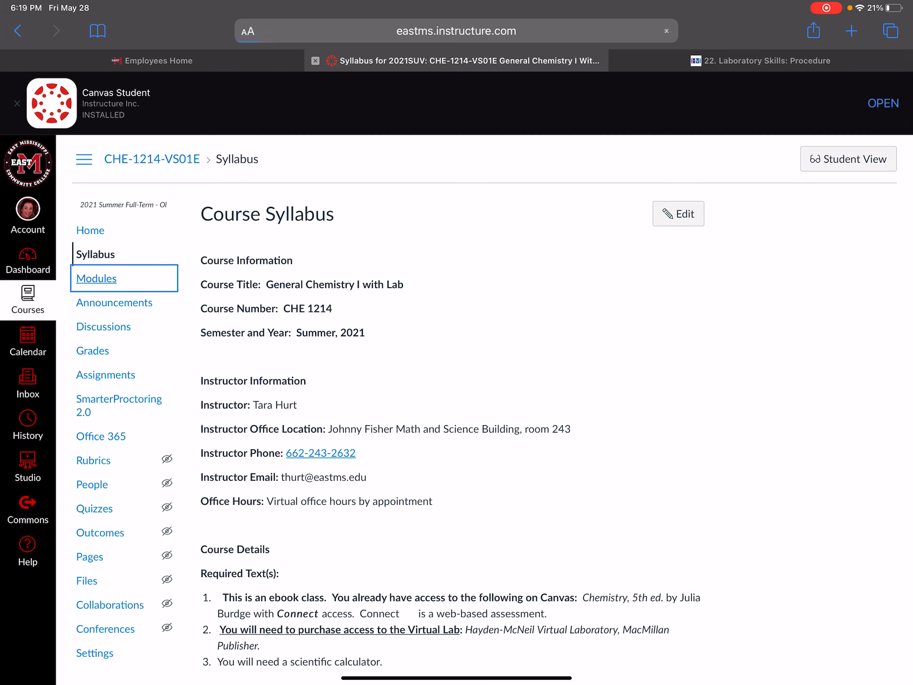
click(97, 279)
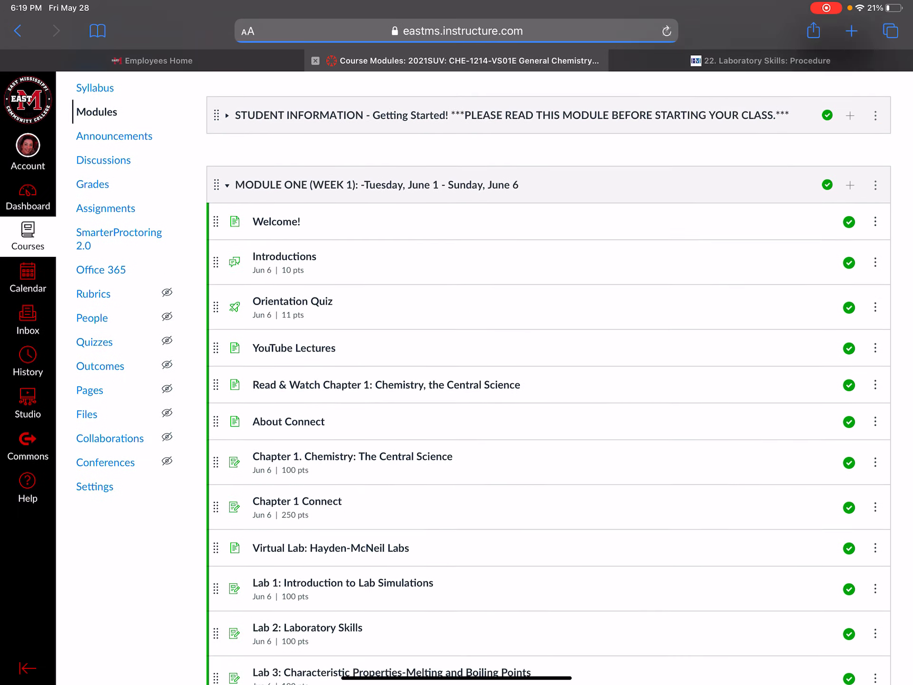
Open the Chapter 1 Chemistry: The Central Science assignment from Module One.
scroll(down, 3)
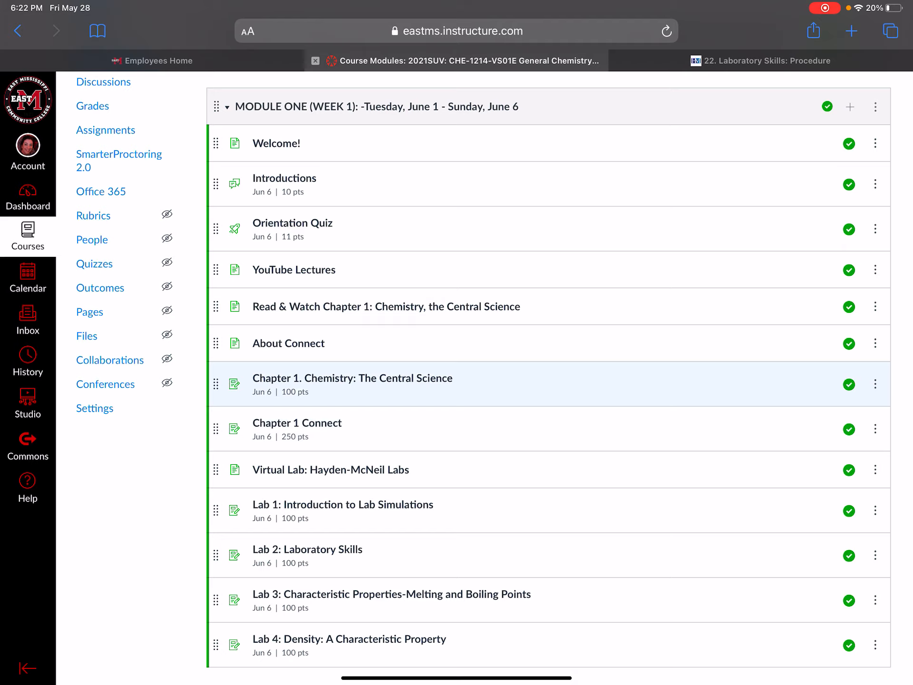
click(353, 378)
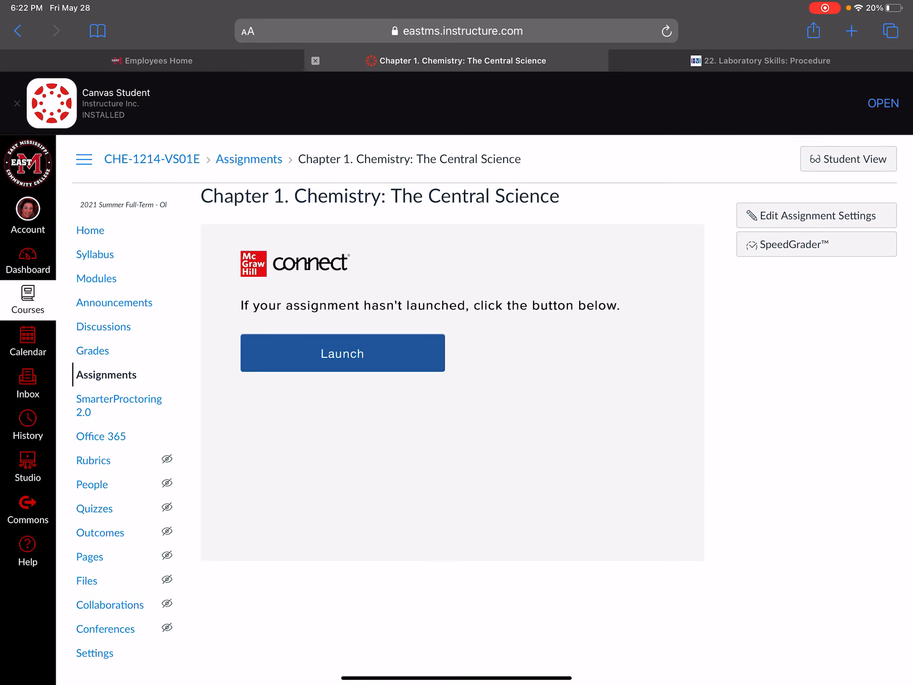
Launch the Chapter 1 Connect assignment and dismiss the exit-assignment warning in SmartBook.
click(343, 352)
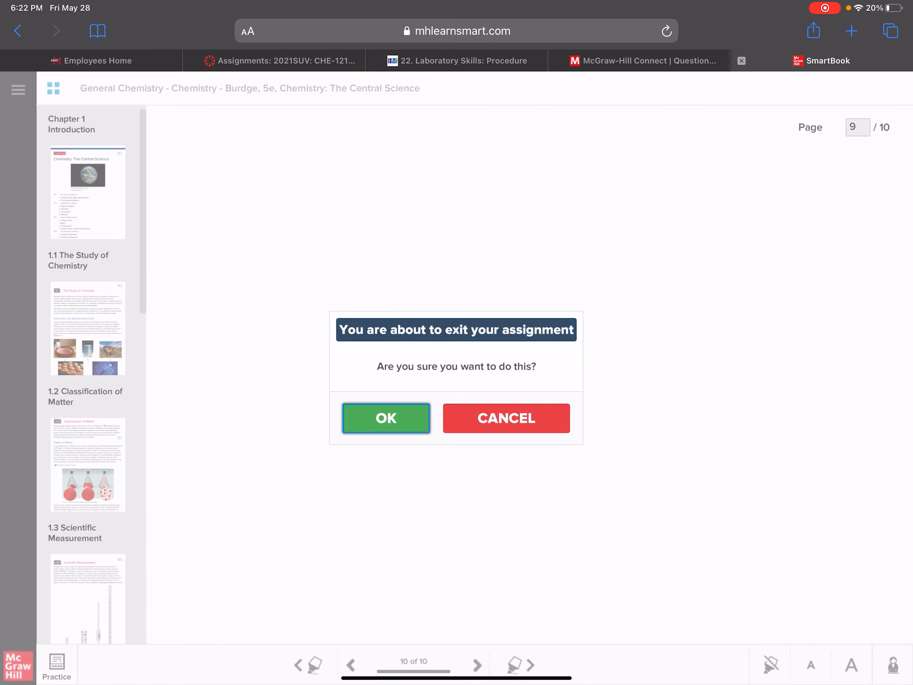
click(504, 418)
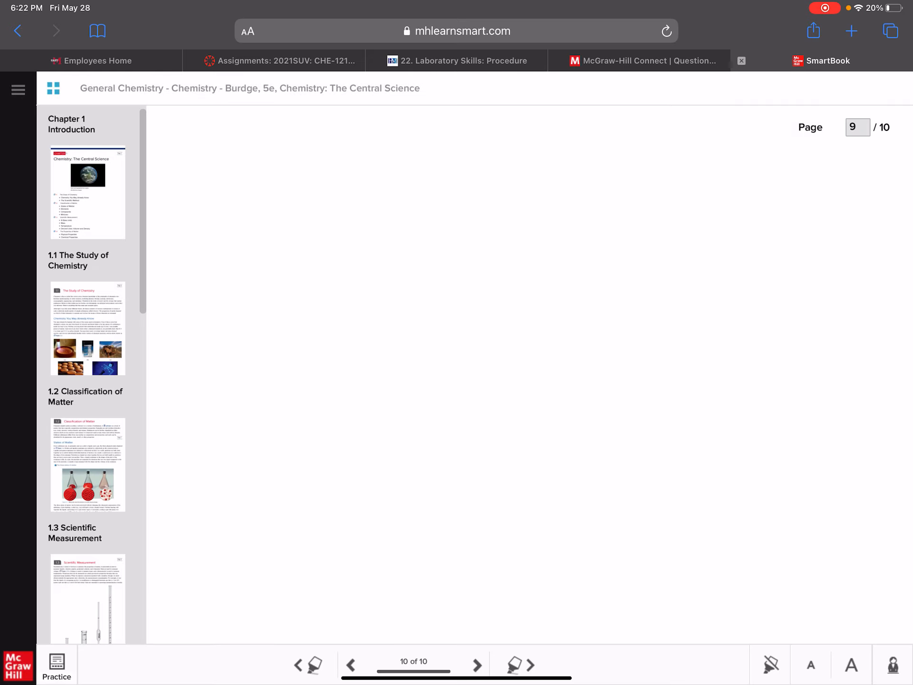
Jump to Chapter 1, section 1.1, then switch to Practice questions.
click(88, 192)
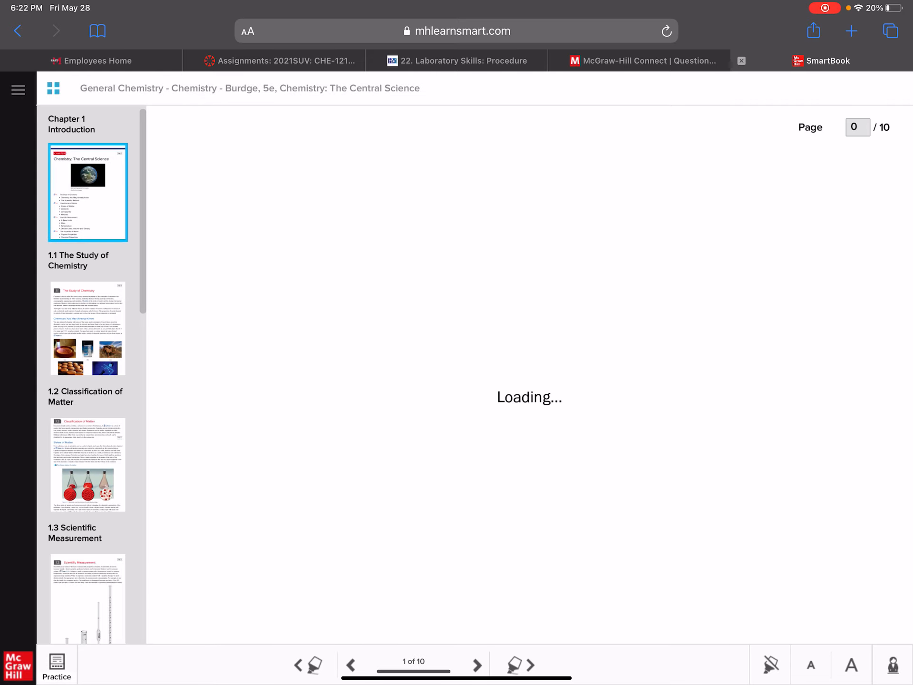
click(476, 664)
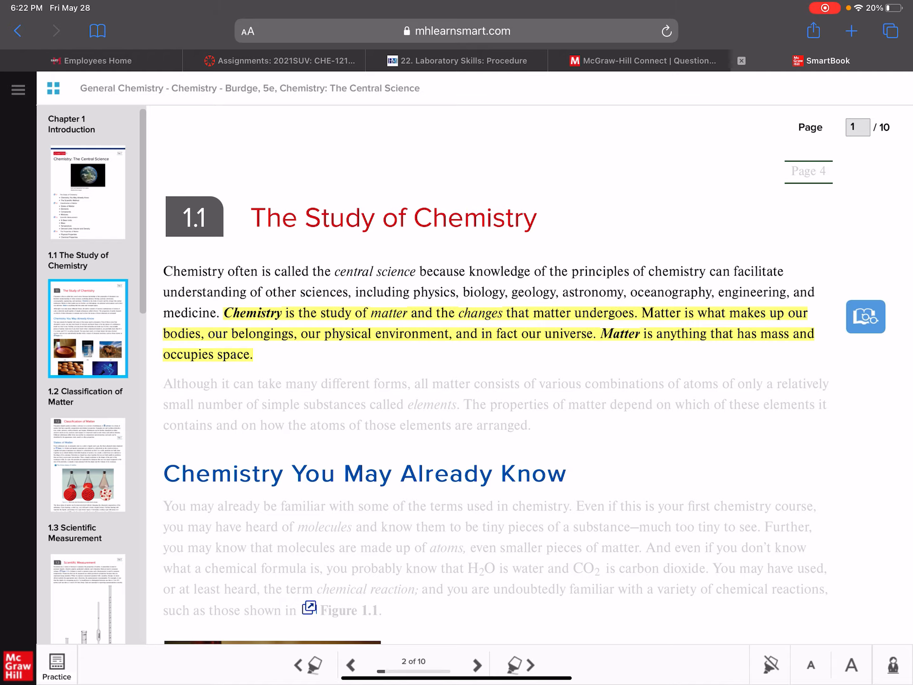
click(477, 665)
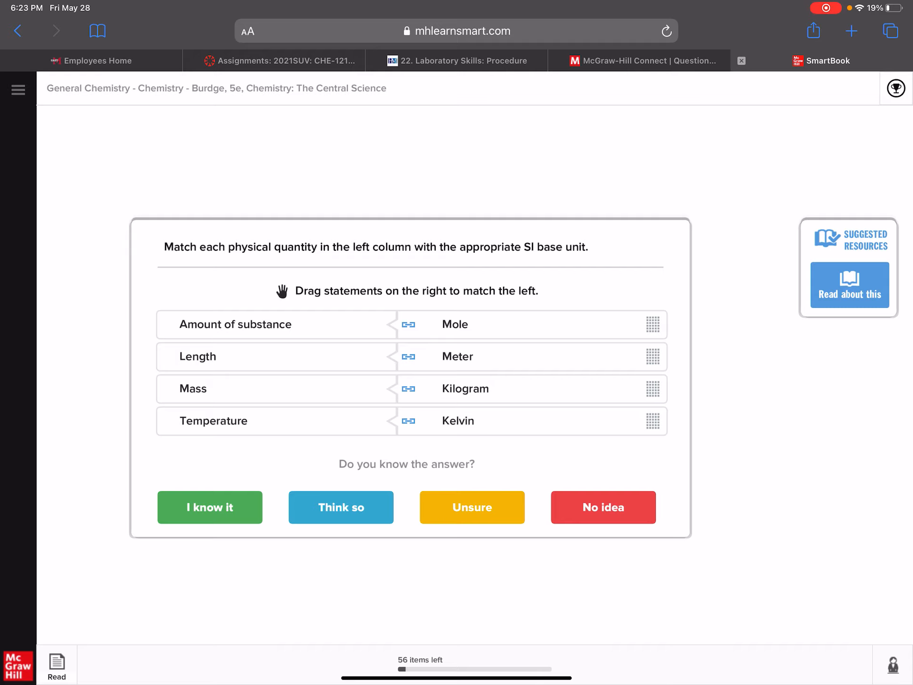
Answer the SI unit, lengths-smaller-than-1 m and mass-and-weight matching practice questions.
click(209, 507)
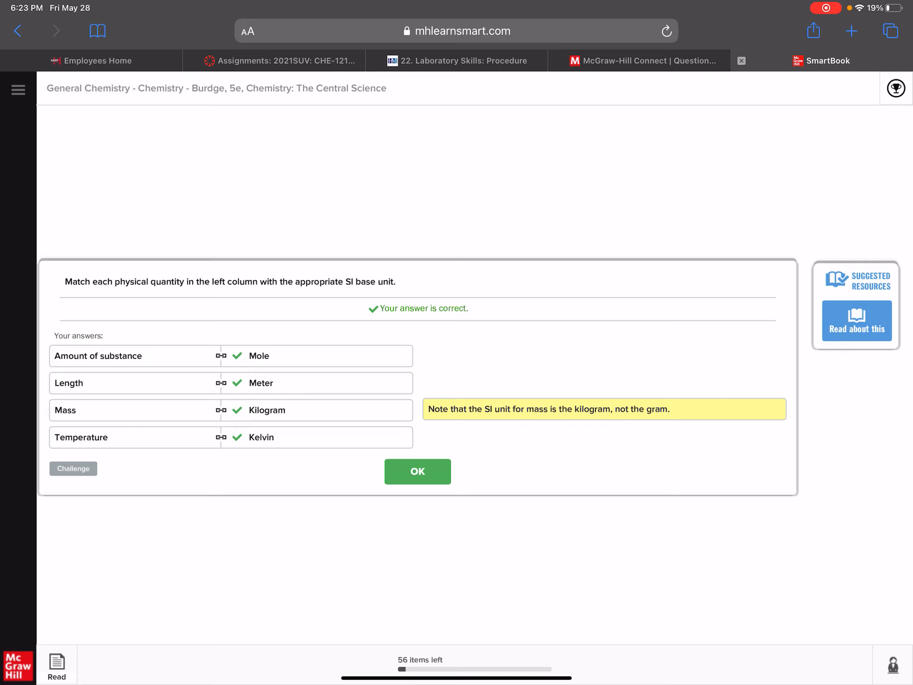
click(417, 471)
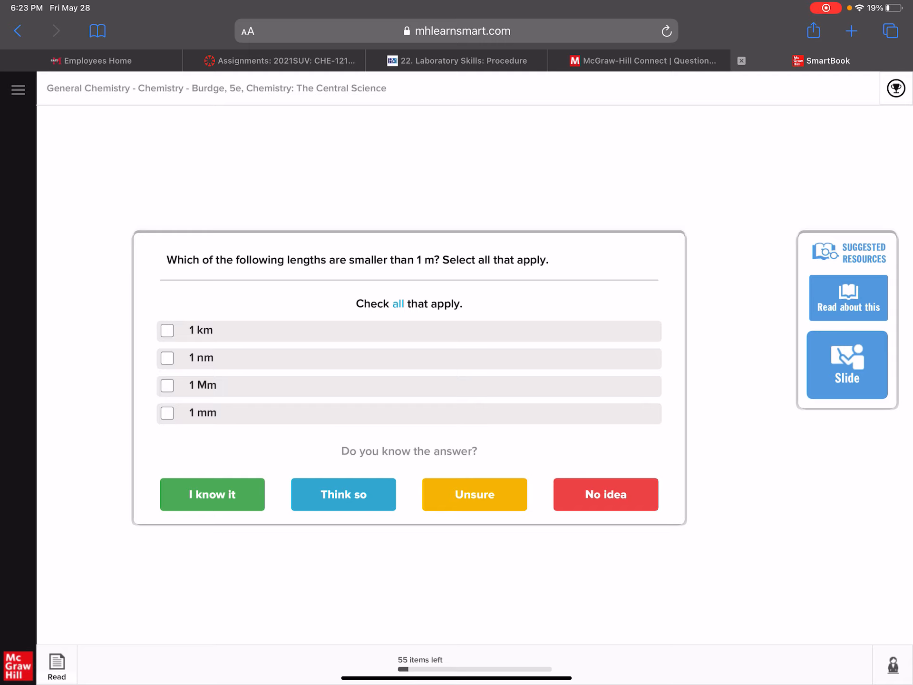
click(211, 493)
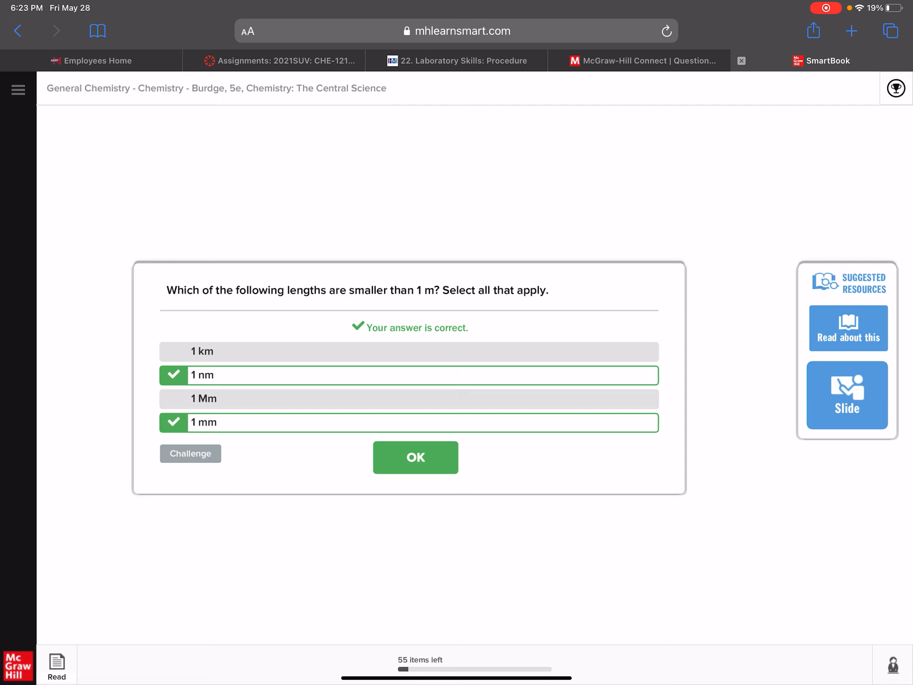
click(415, 457)
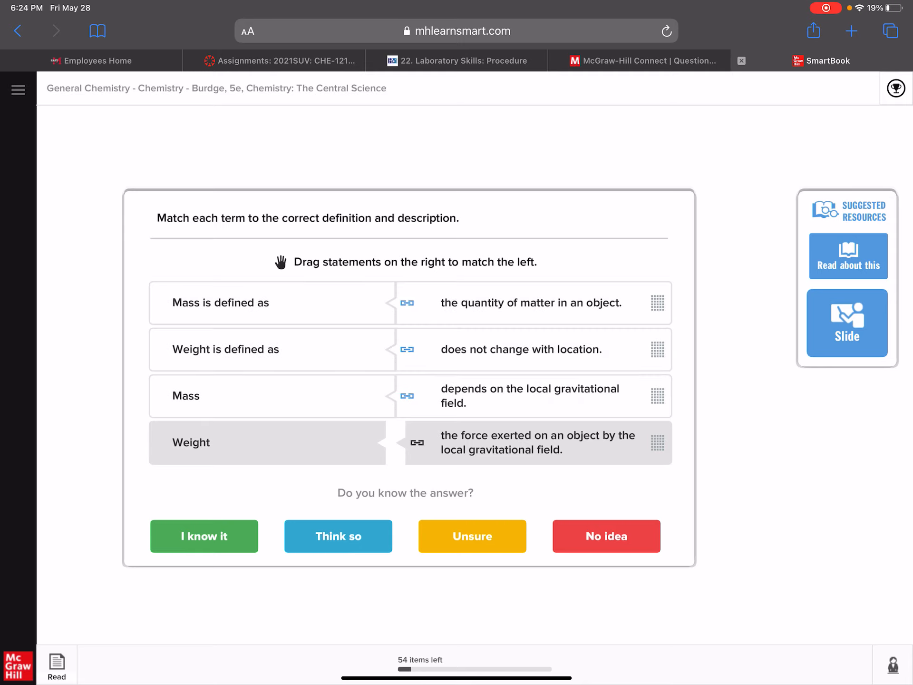
click(204, 536)
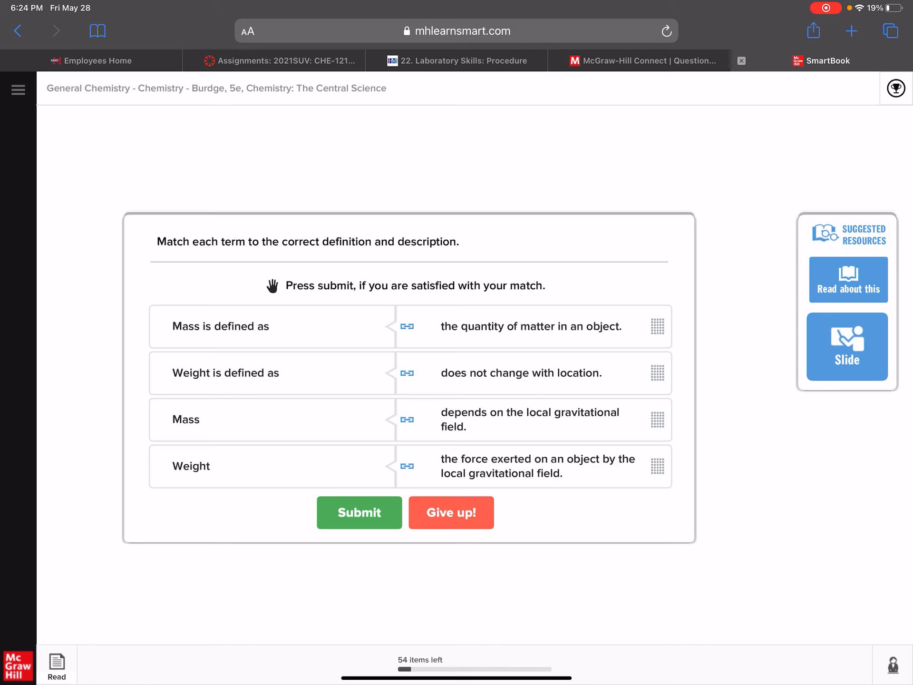
click(359, 513)
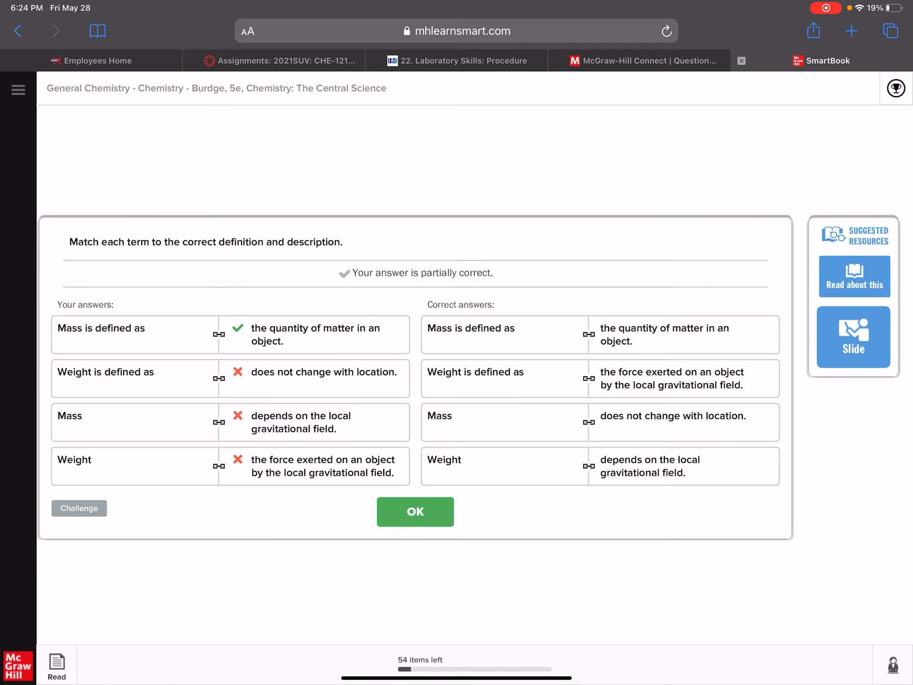
Answer the temperature matching and 1 mL equivalence questions, then return to the reading.
click(414, 511)
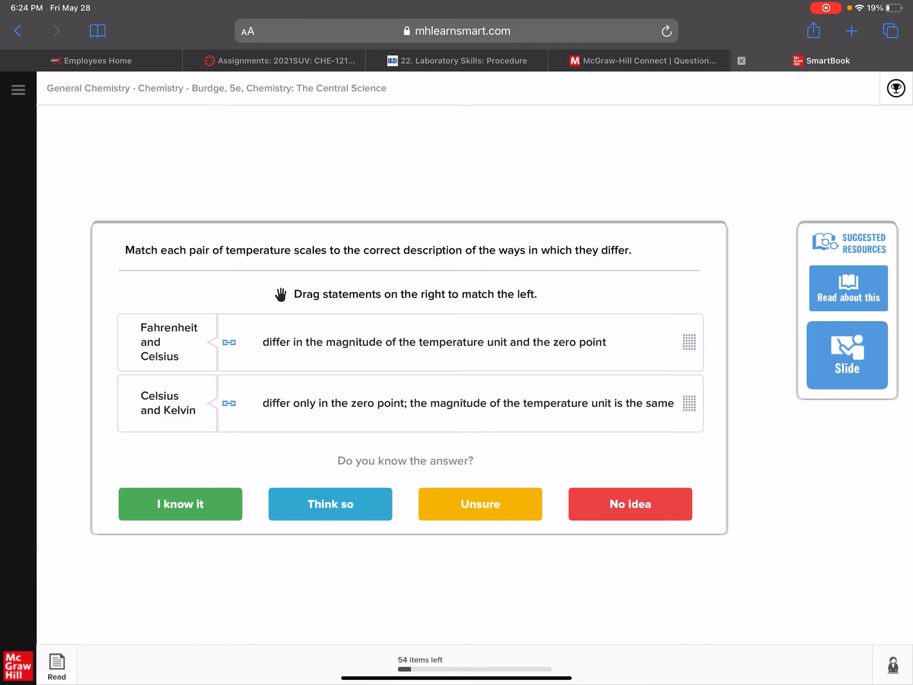
click(180, 504)
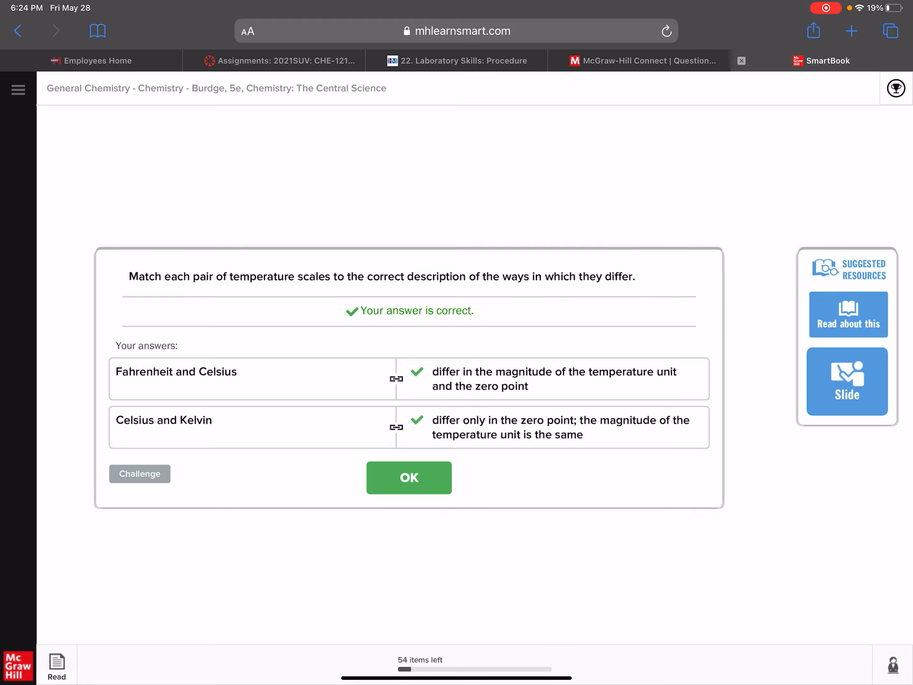
click(408, 478)
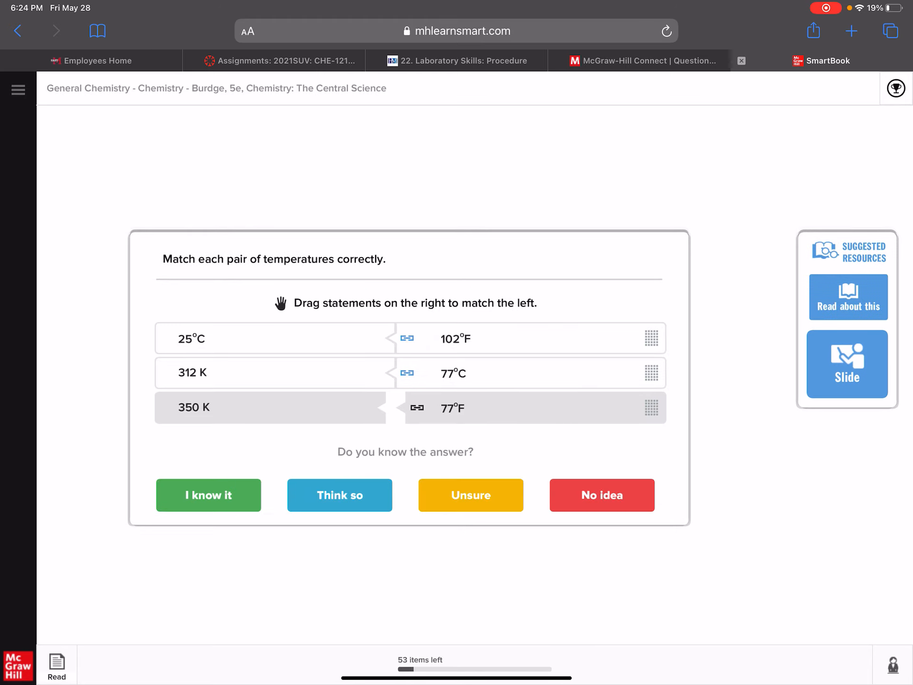
click(208, 495)
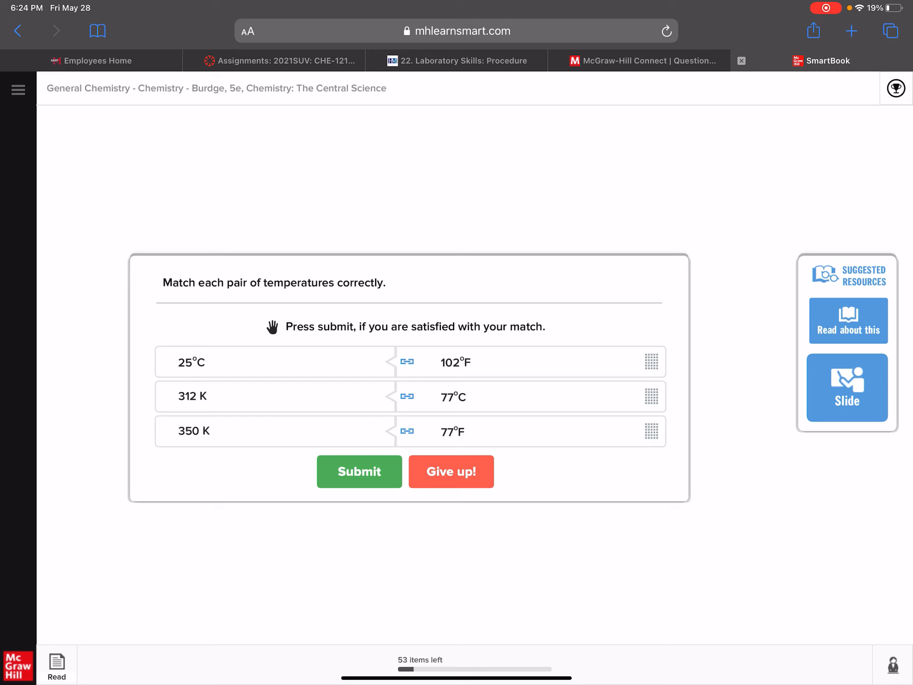
click(360, 471)
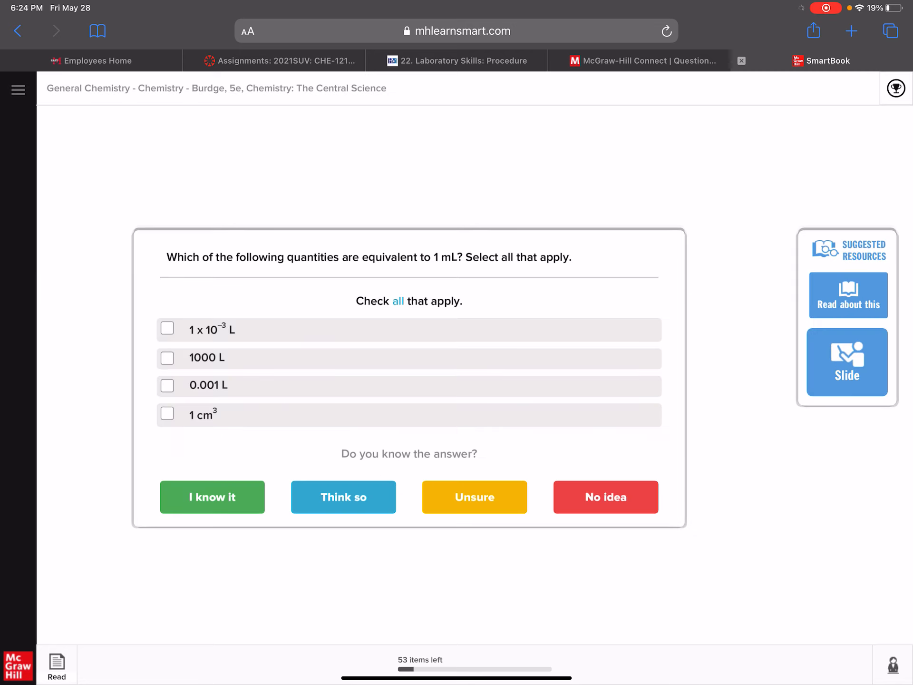
click(343, 496)
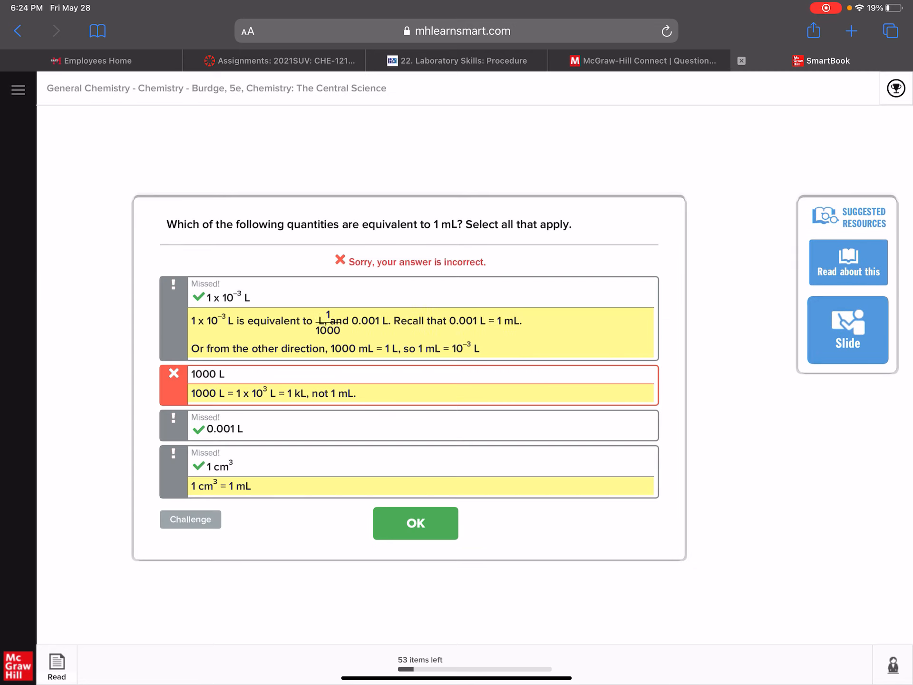
click(415, 523)
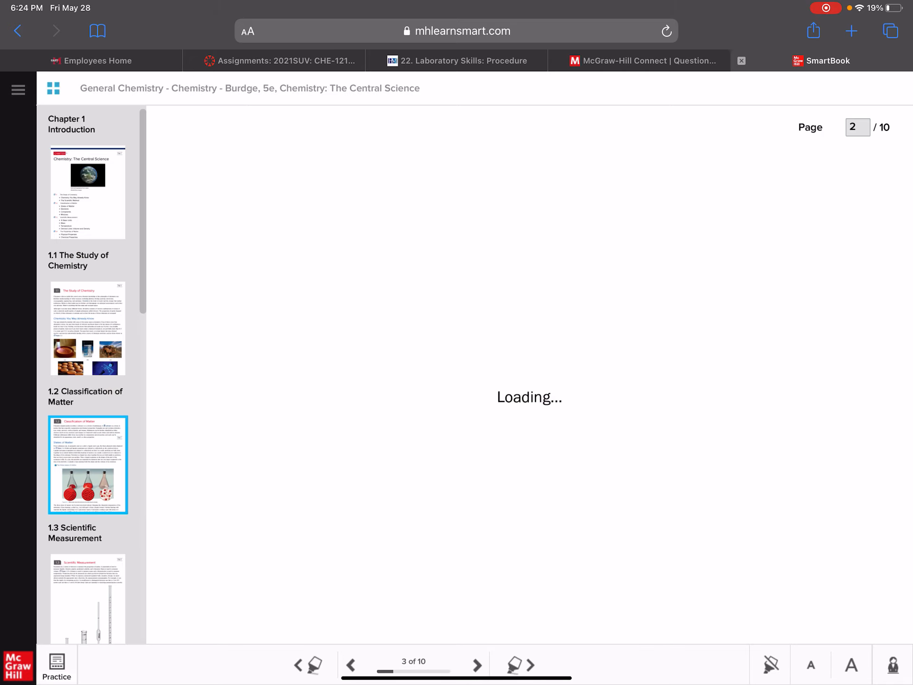
Open Chapter 1 Connect from Canvas Modules and preview its 25 questions.
click(272, 61)
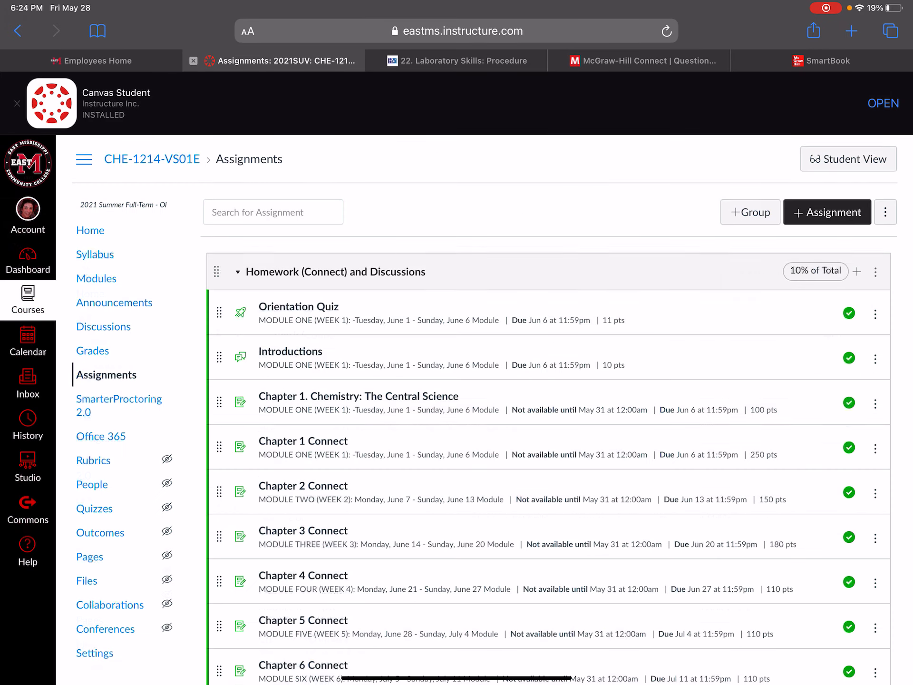
click(96, 278)
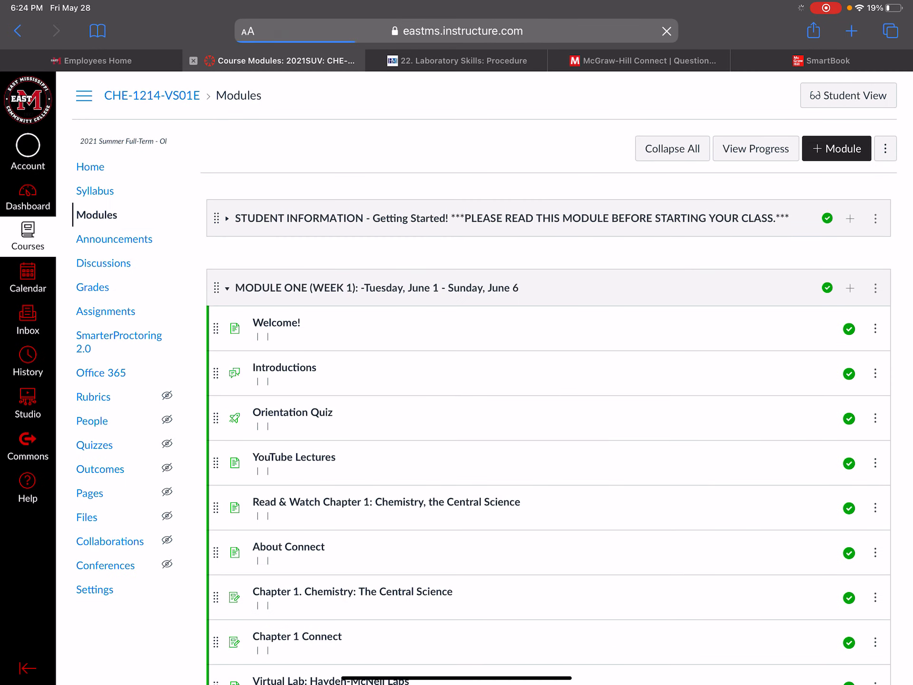
scroll(down, 3)
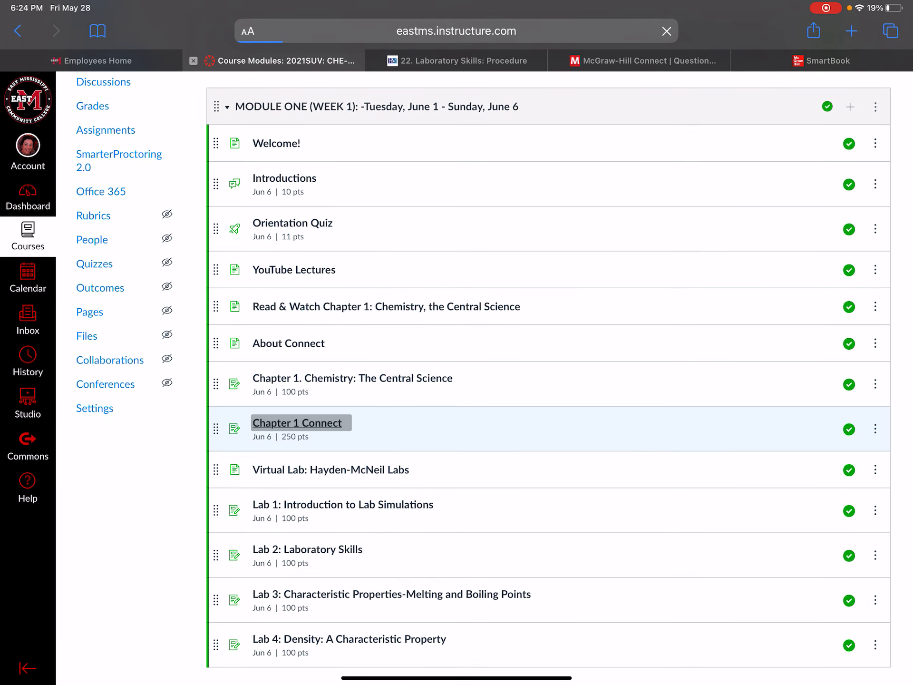
click(298, 423)
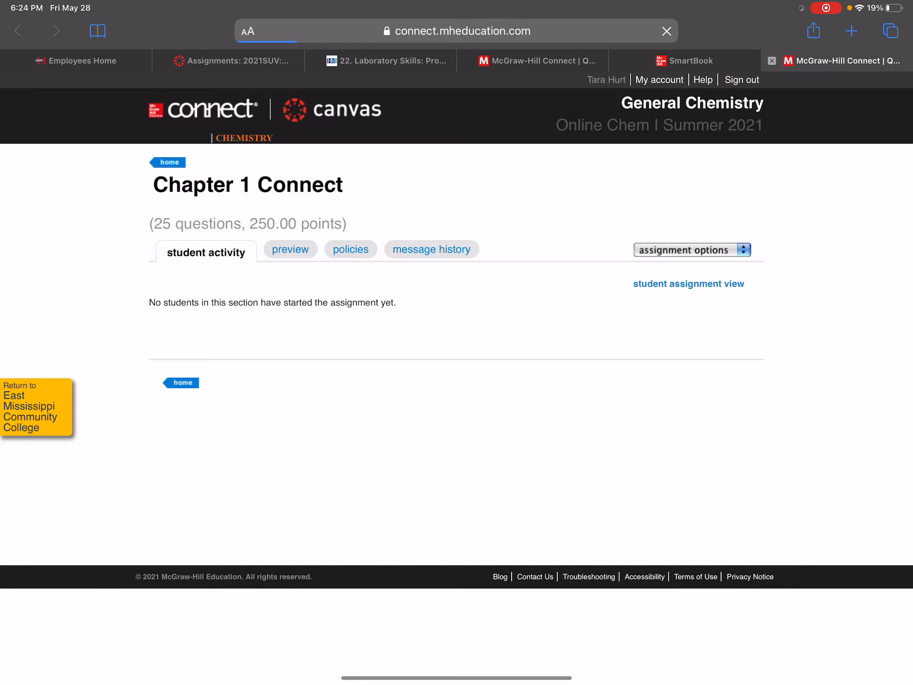
mouse_move(290, 249)
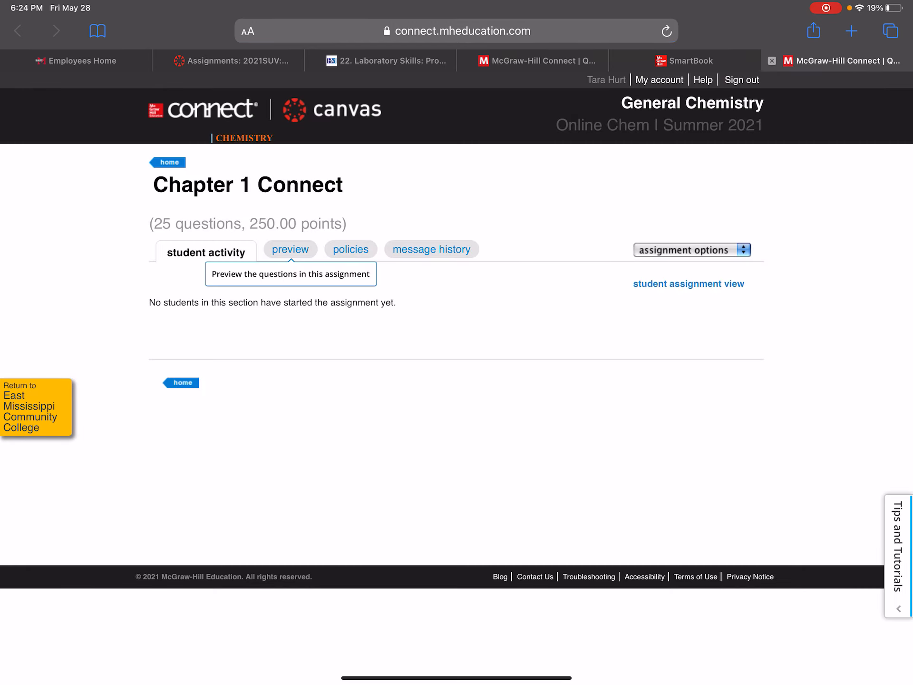
click(291, 250)
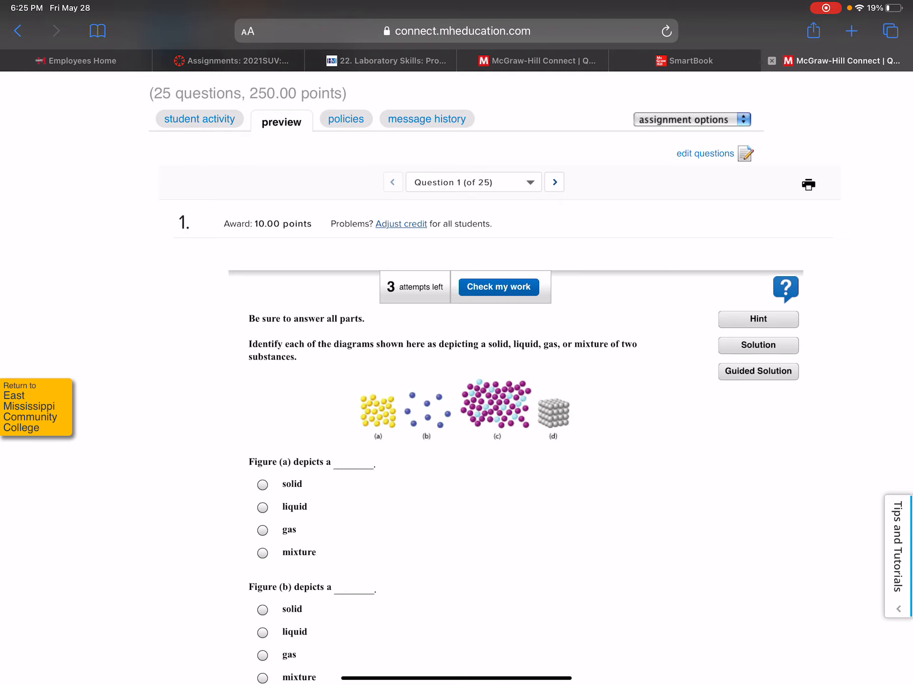
Mark question 1 figures (a) liquid, (b) gas and (c) mixture.
scroll(down, 3)
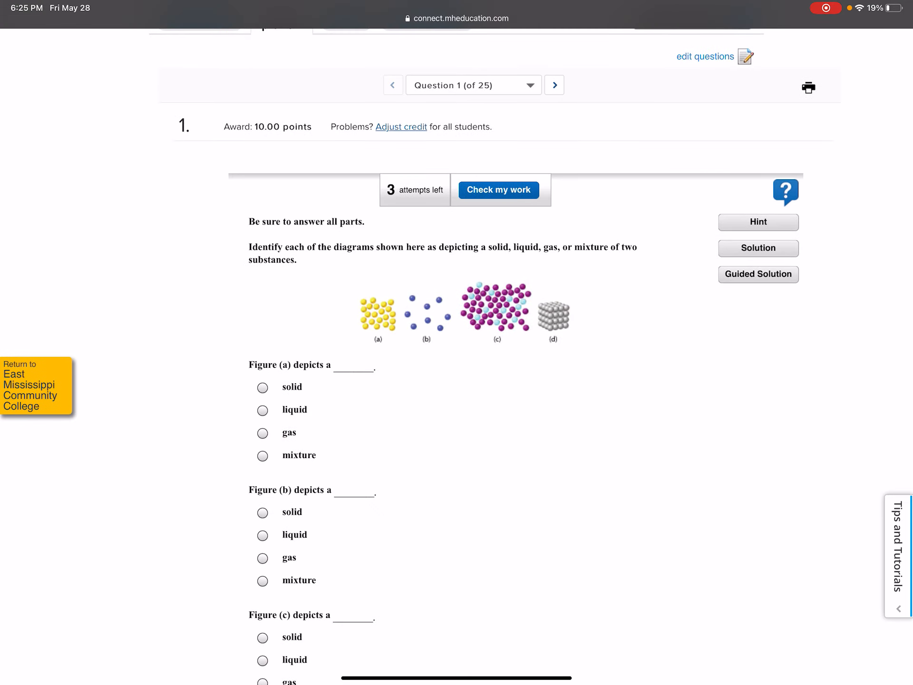
scroll(up, 3)
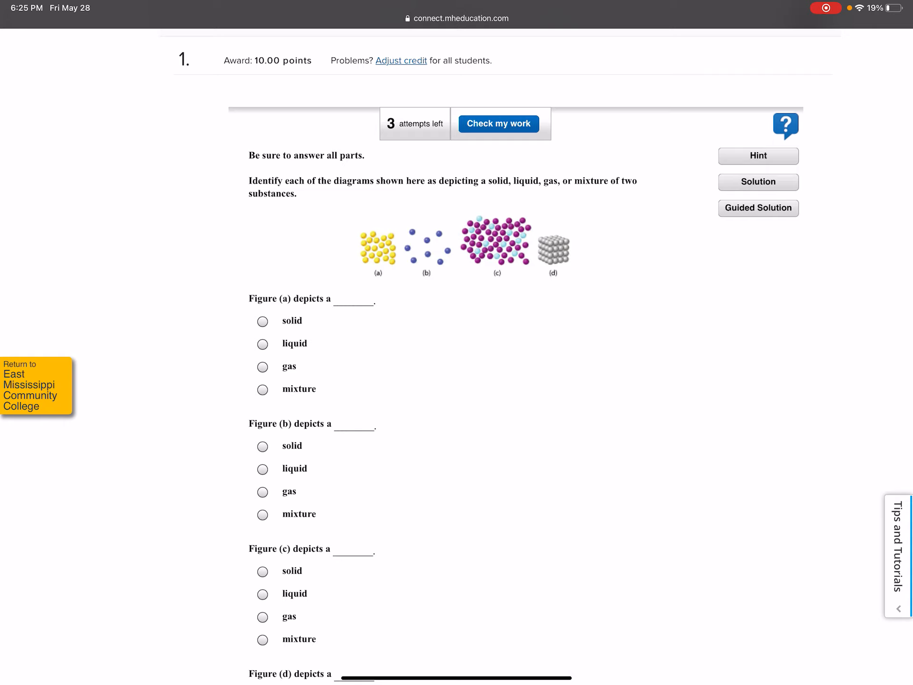
click(262, 342)
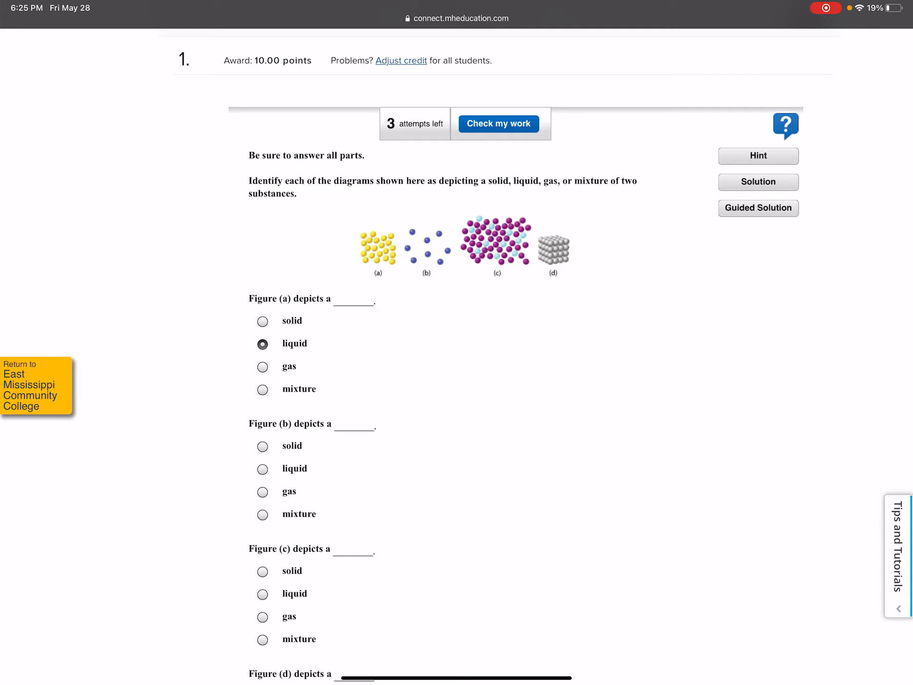
click(262, 492)
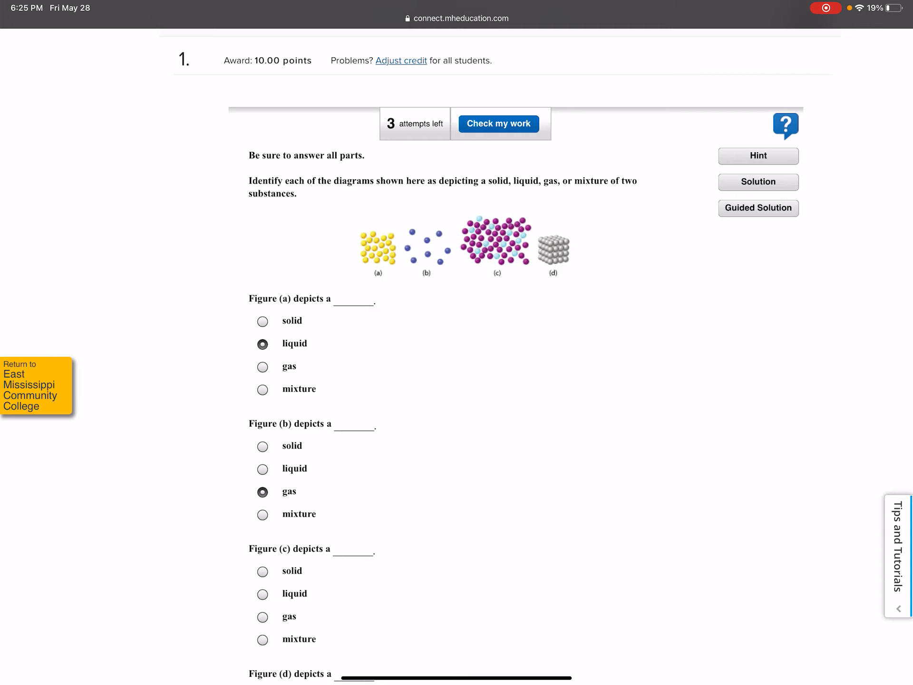
scroll(down, 3)
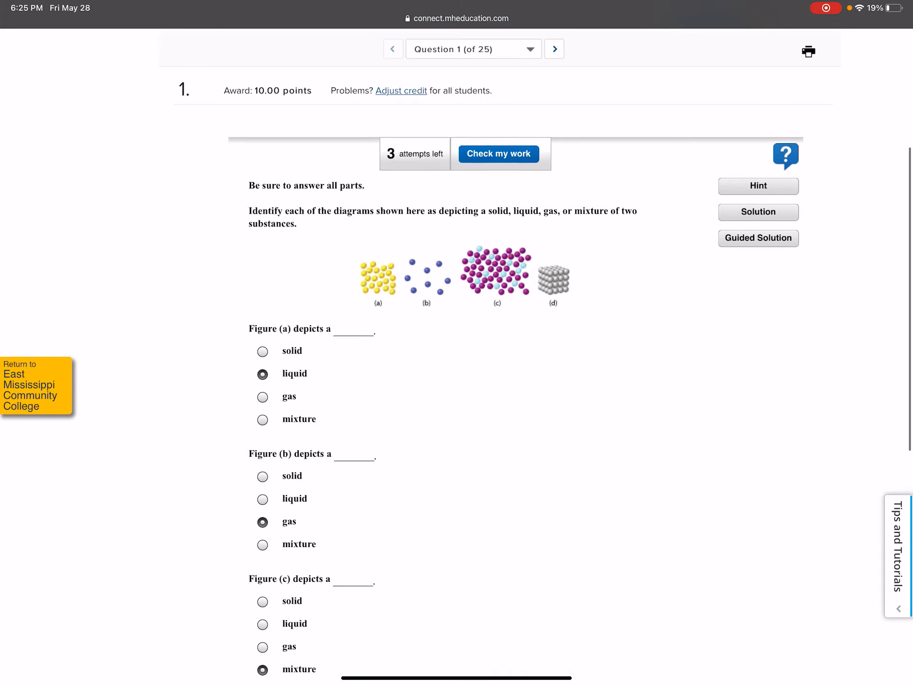
Check question 1's answers, then advance to question 2 on converting 2.7 K to Celsius.
click(498, 153)
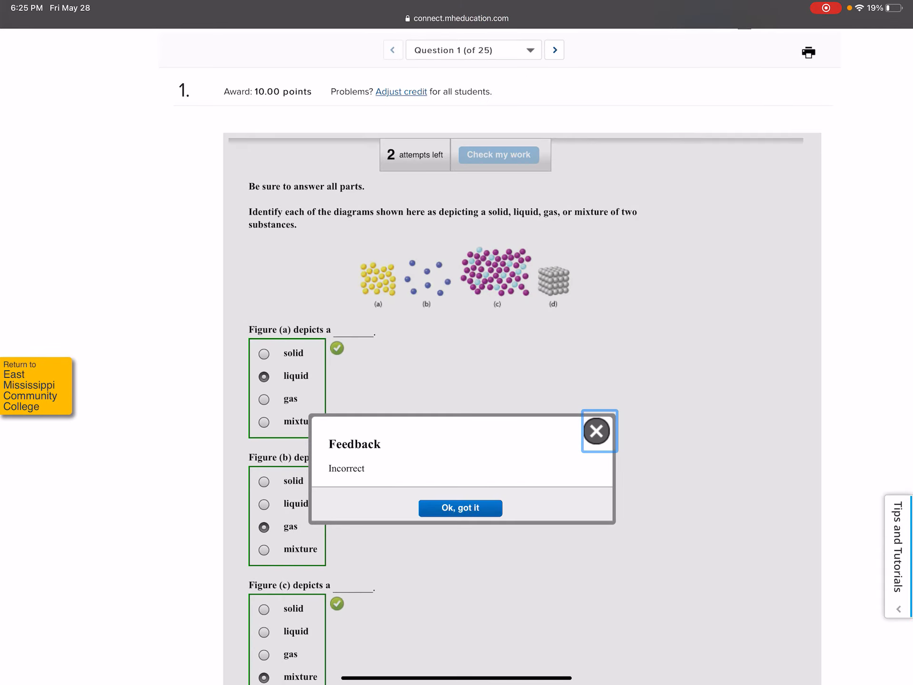
scroll(down, 3)
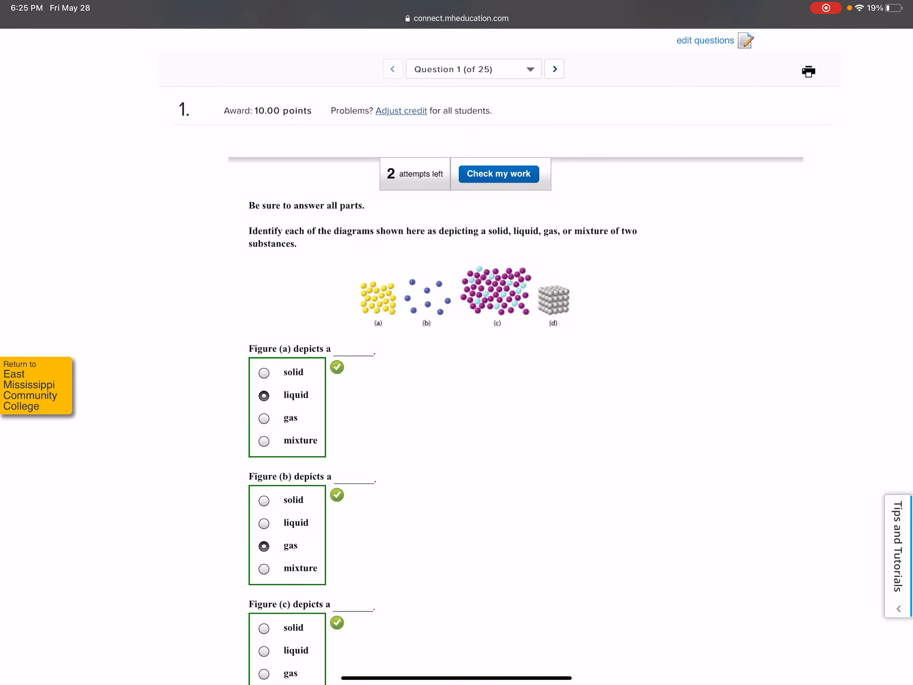
scroll(down, 3)
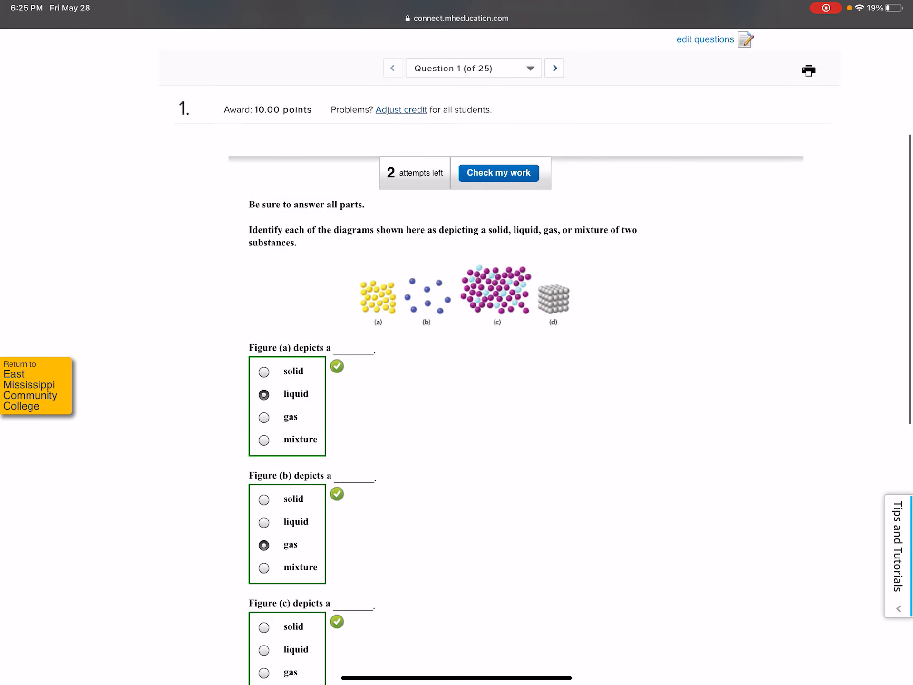
click(498, 173)
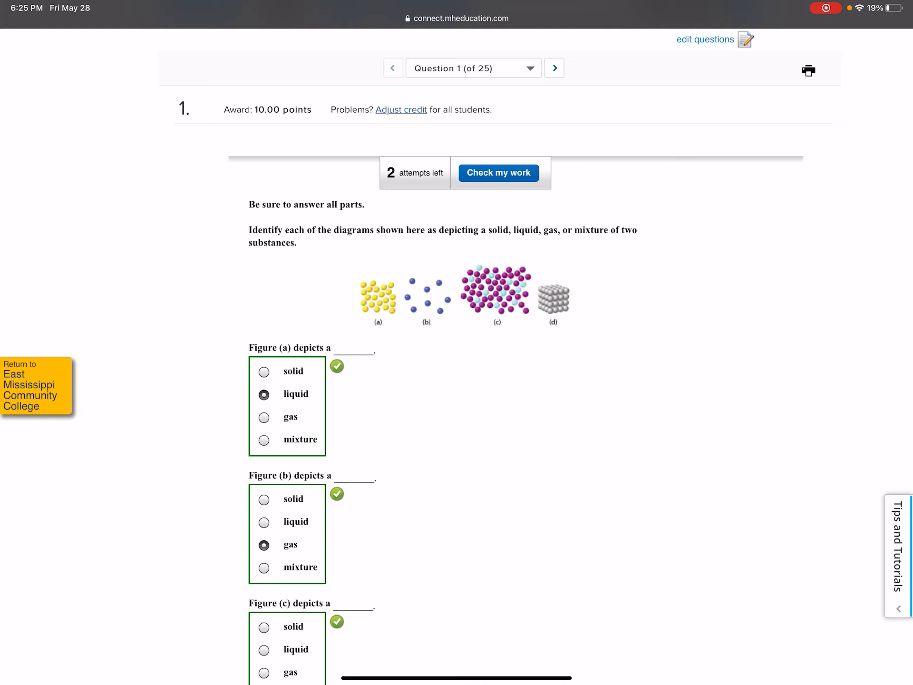
click(554, 68)
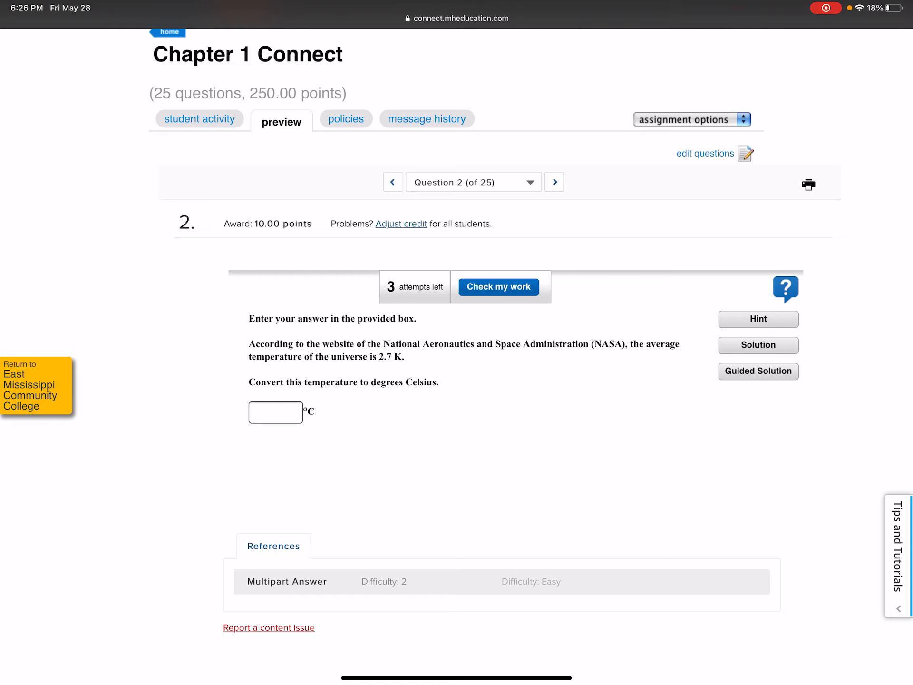
click(758, 371)
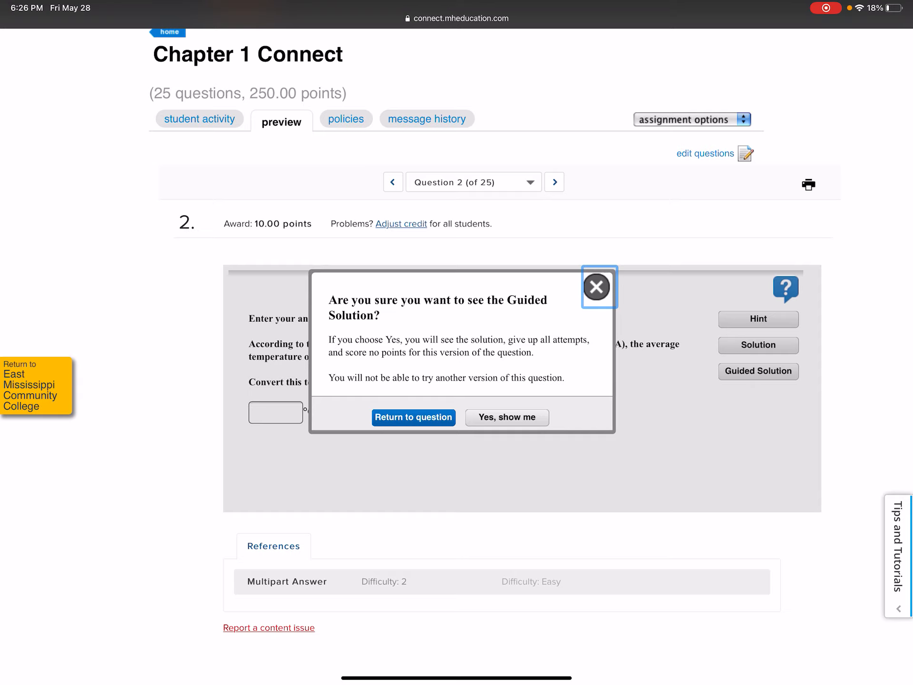
click(596, 286)
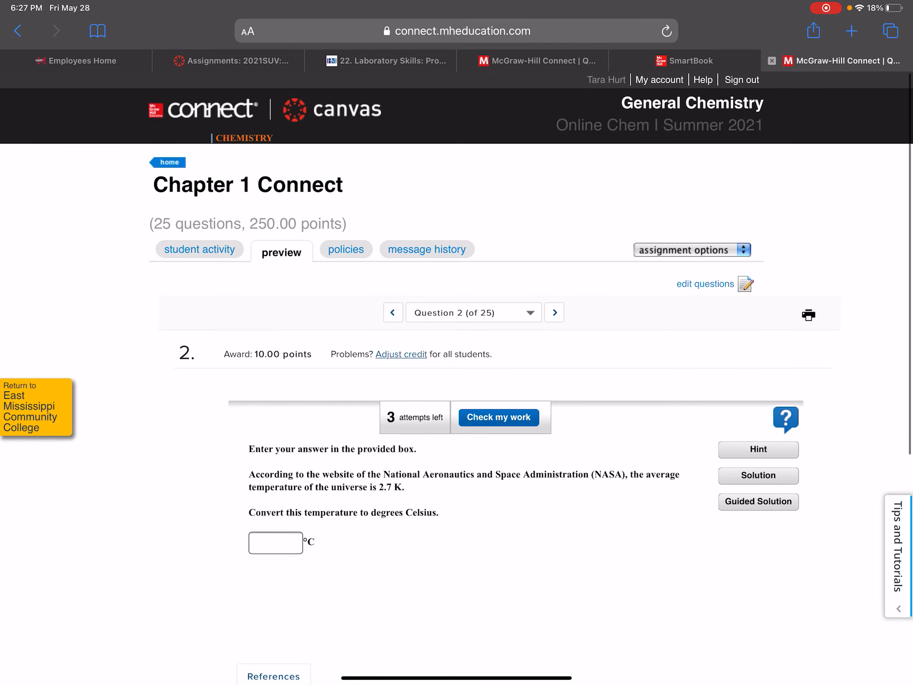
Back in Canvas, go to Modules and launch Module One's Virtual Lab: Hayden-McNeil Labs item.
click(230, 61)
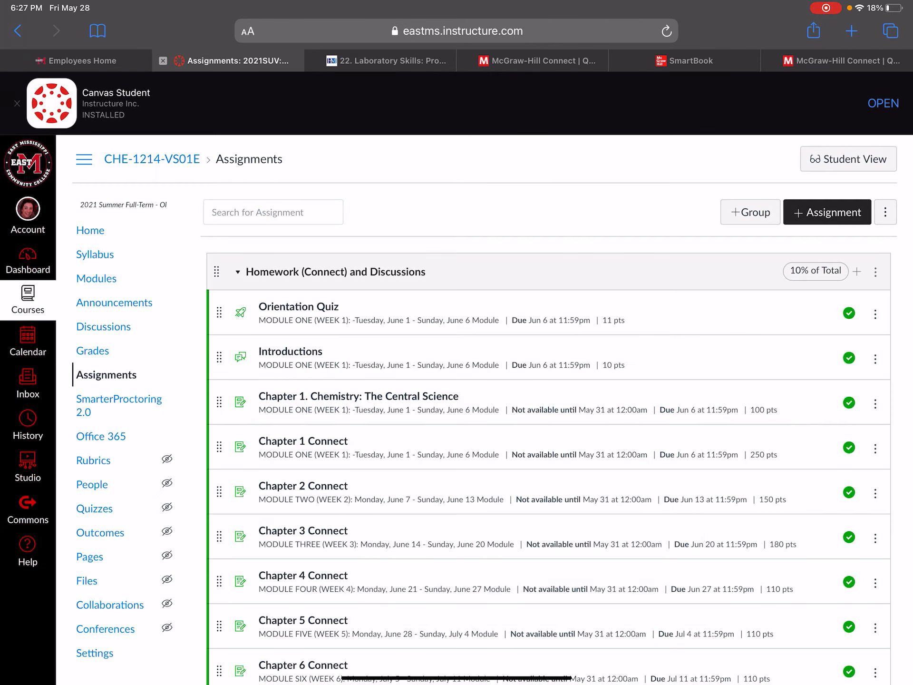
click(97, 277)
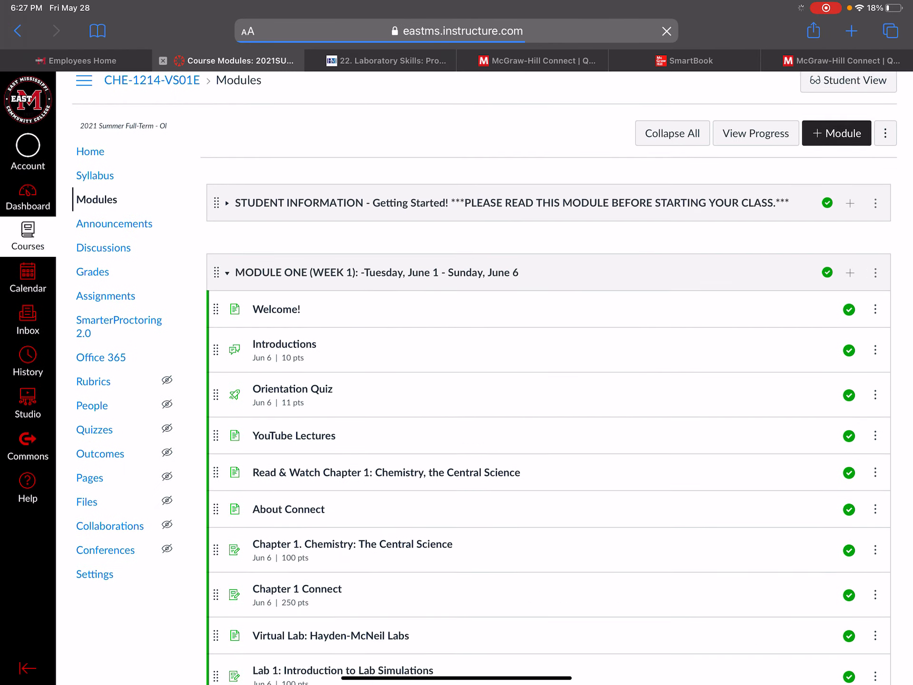
scroll(down, 3)
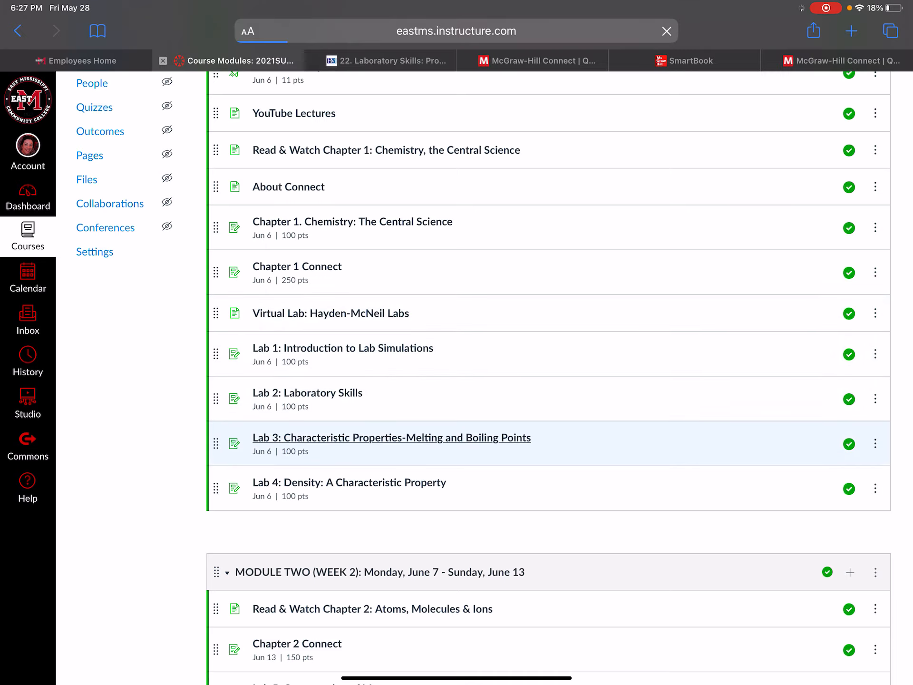
click(390, 438)
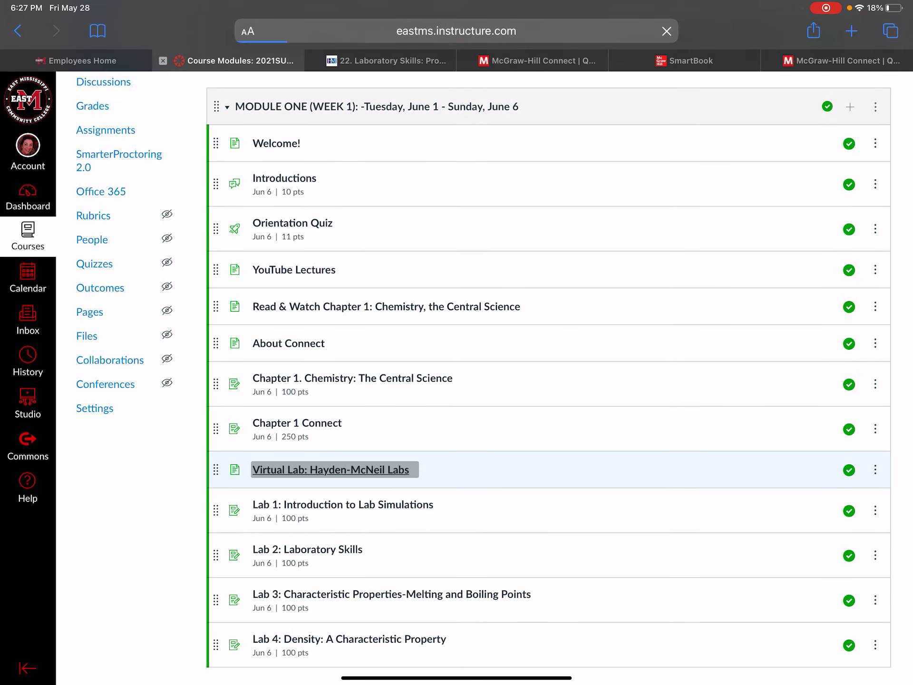
click(332, 470)
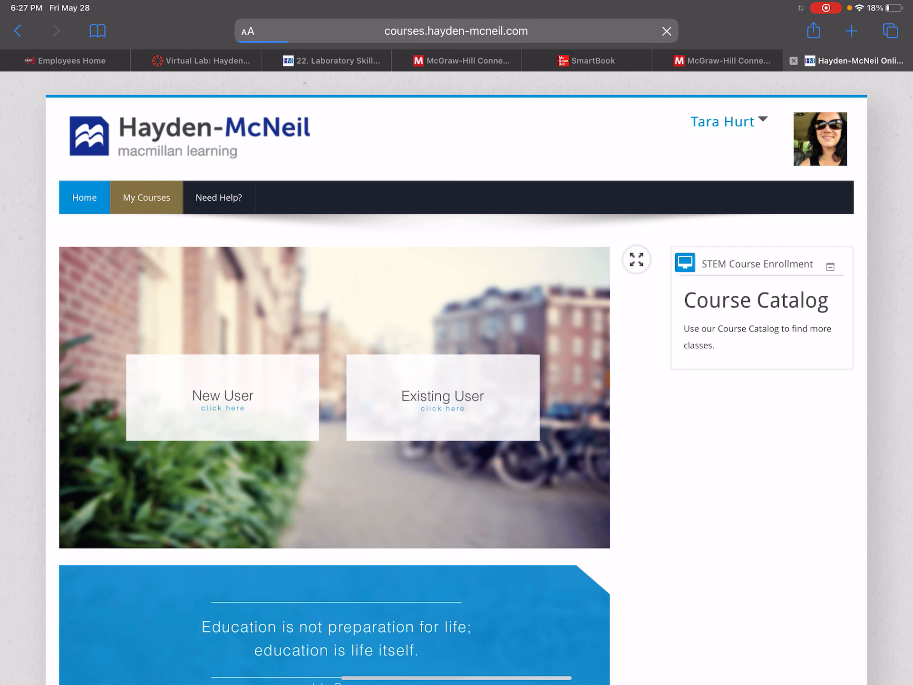
Sign in as an existing user, open Summer21 CHE 1214 Lab Simulations and scroll its sections.
click(146, 197)
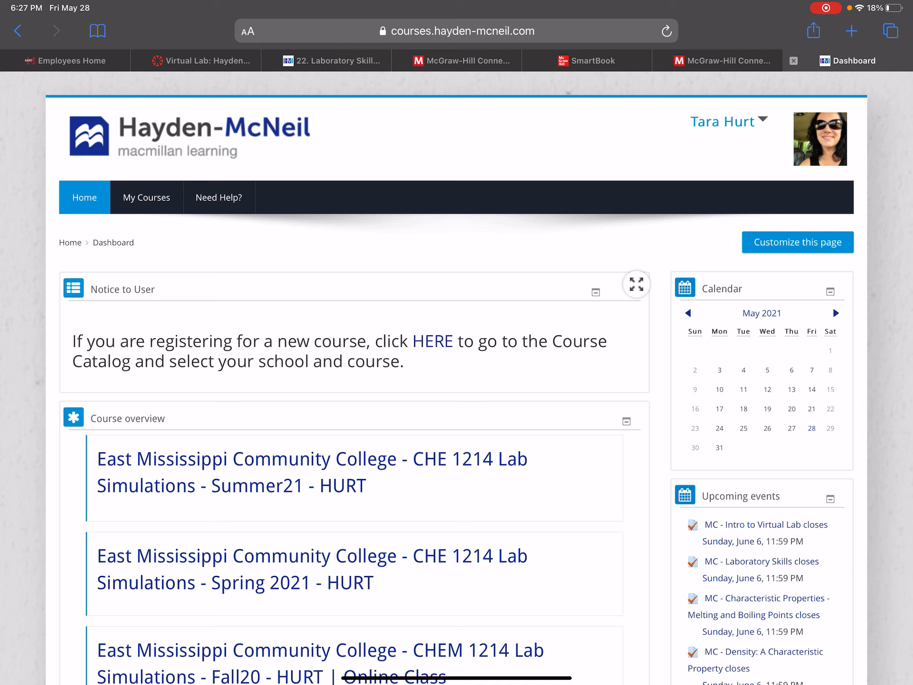
click(457, 31)
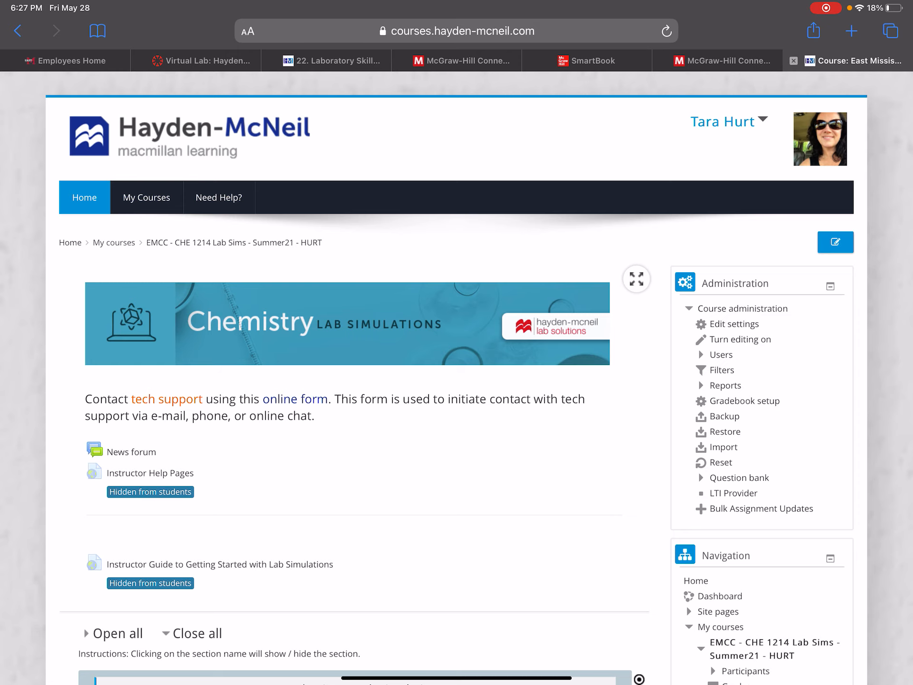
scroll(down, 3)
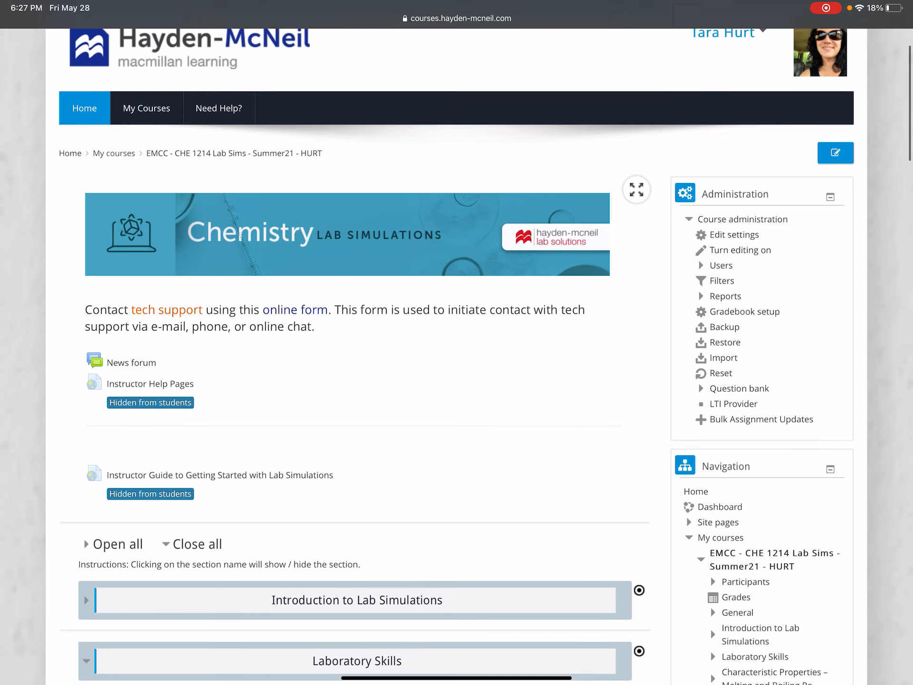
scroll(down, 3)
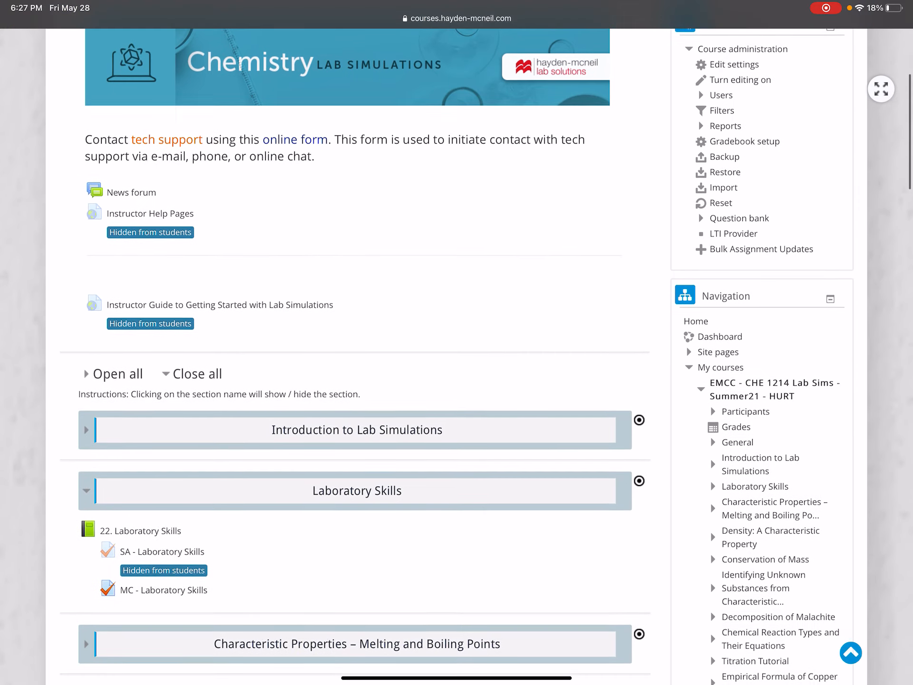
scroll(down, 3)
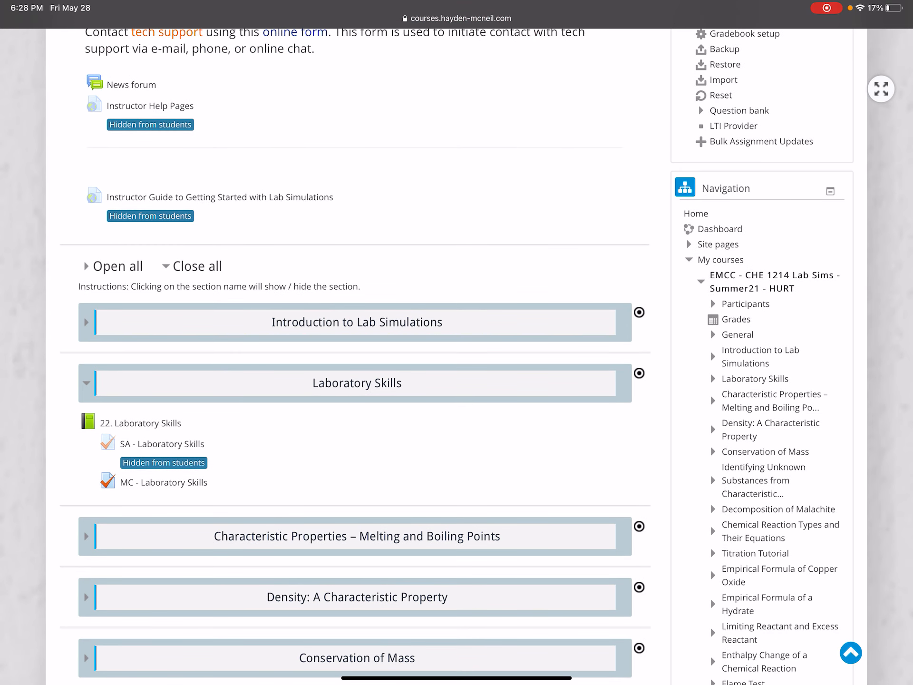
scroll(down, 3)
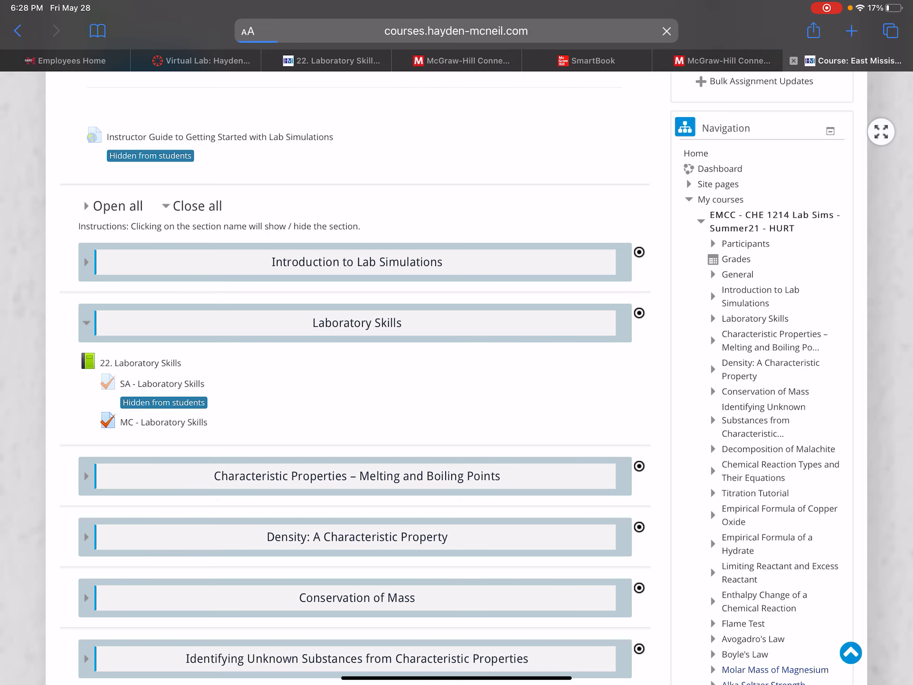
Open 22. Laboratory Skills and scroll through Background to the Experiment 1 procedure.
click(140, 362)
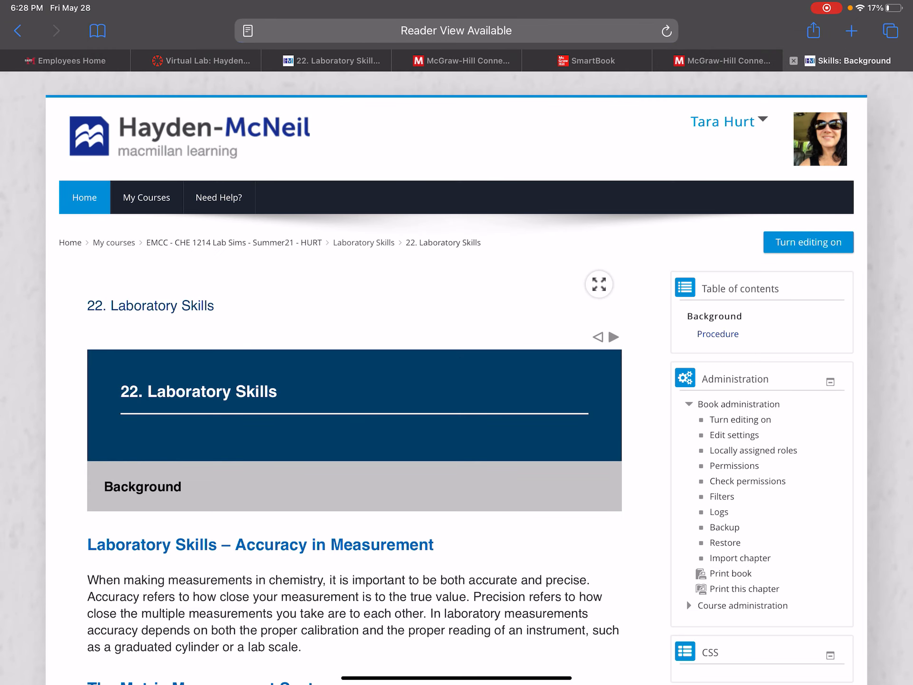
scroll(down, 3)
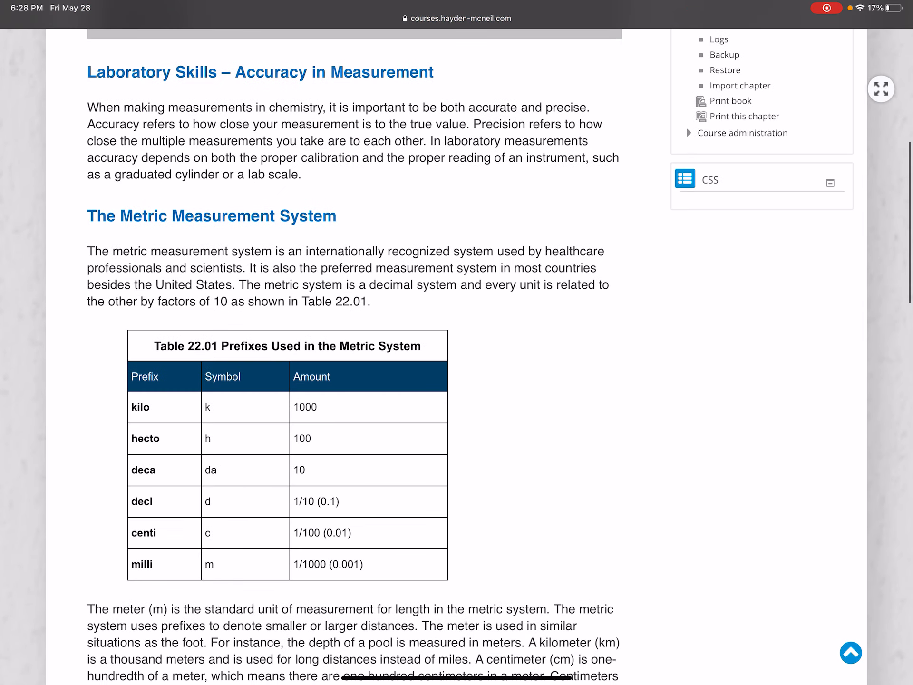
scroll(down, 3)
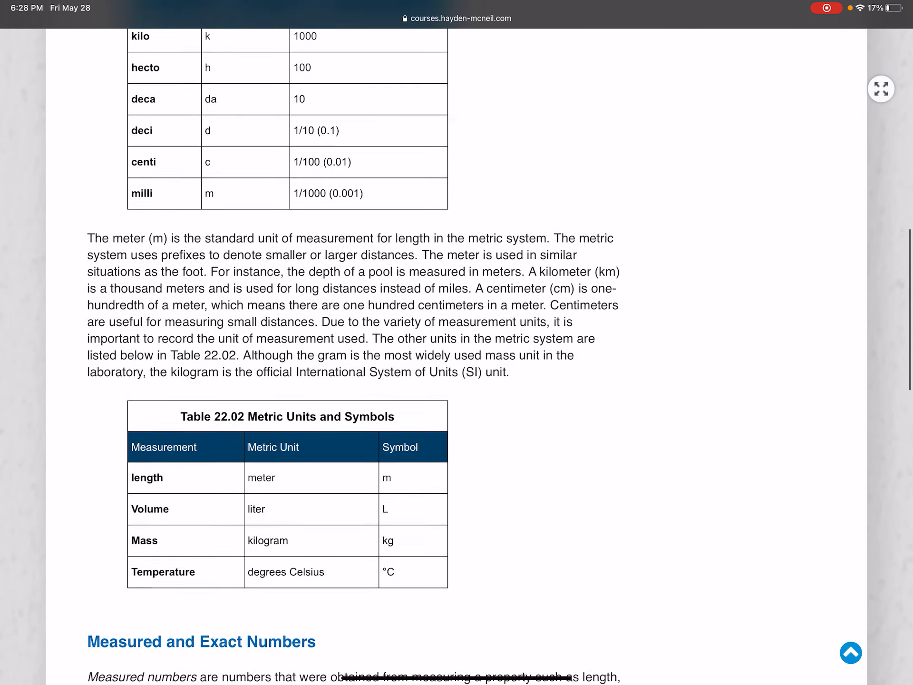
scroll(down, 3)
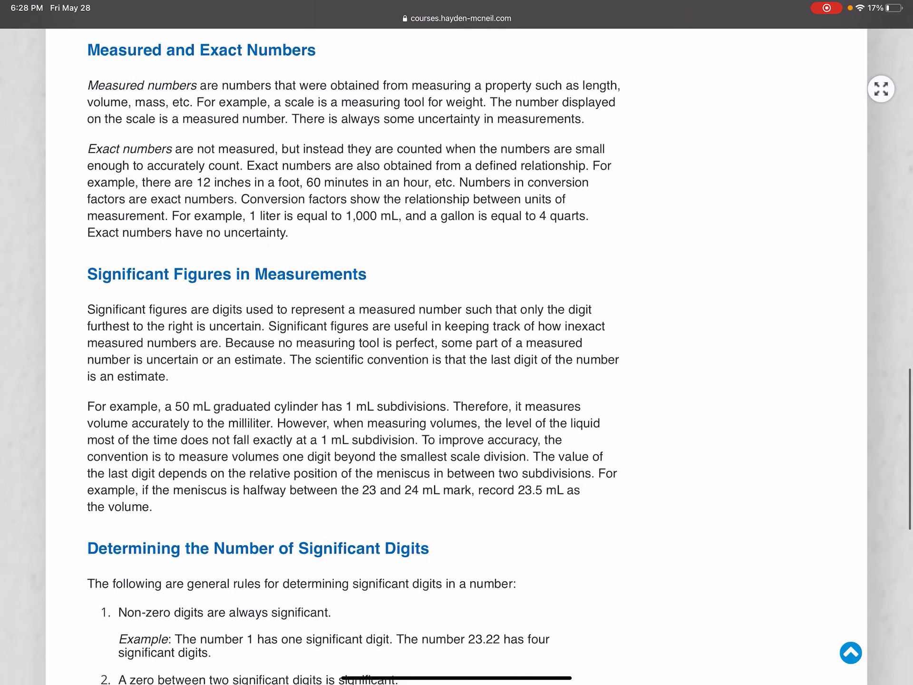
scroll(down, 3)
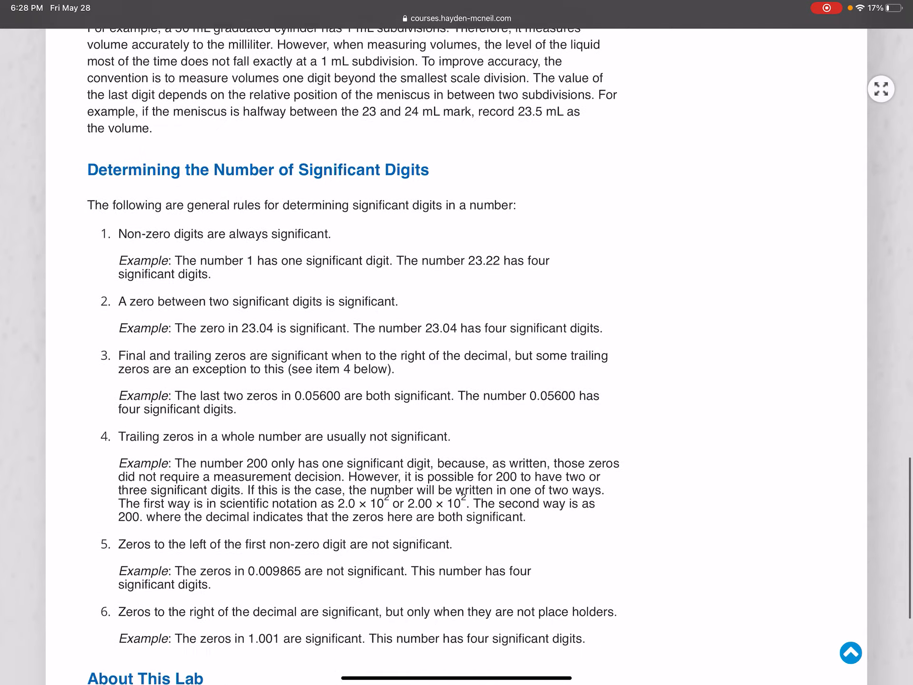
scroll(down, 3)
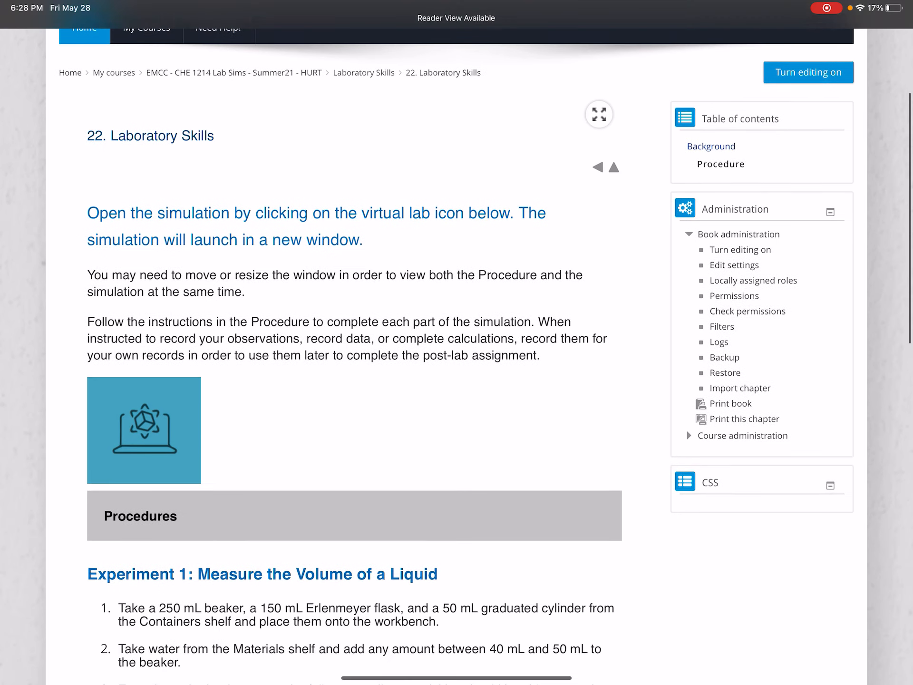
Scroll down through the Experiment 2 procedure and back up on the Laboratory Skills page.
scroll(down, 3)
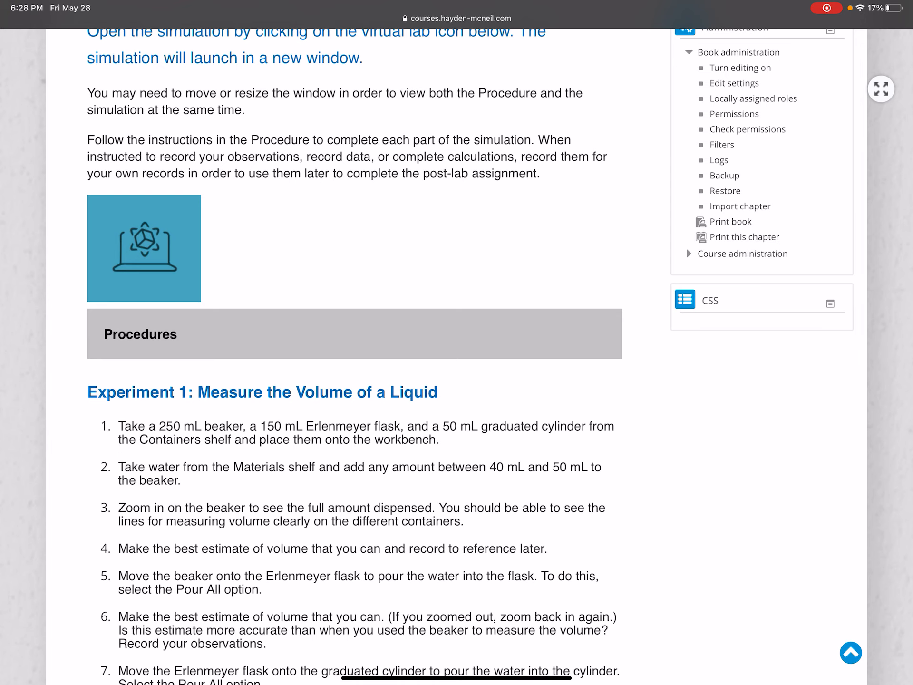
scroll(down, 3)
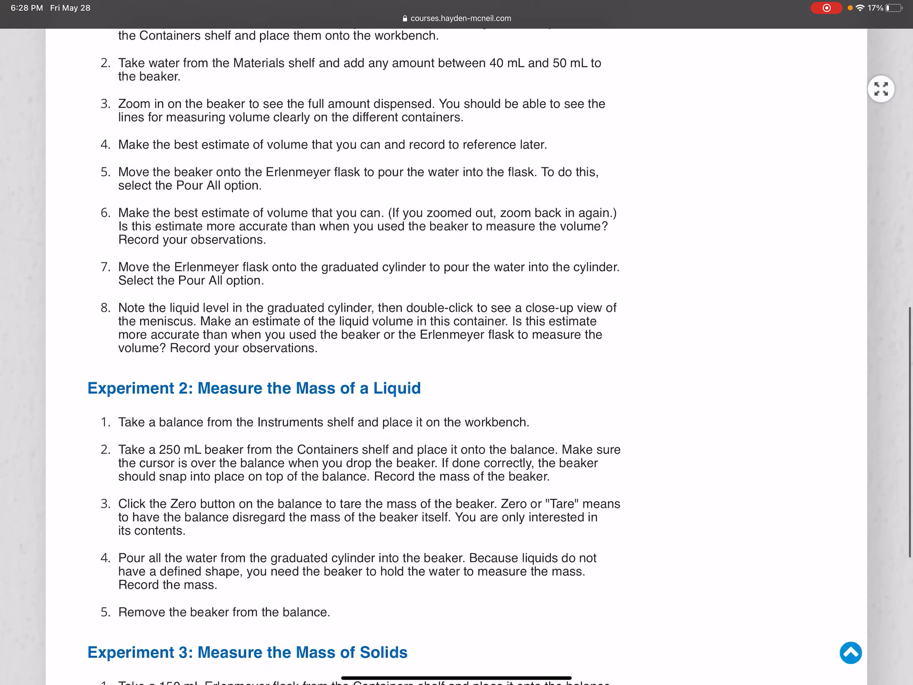
scroll(up, 3)
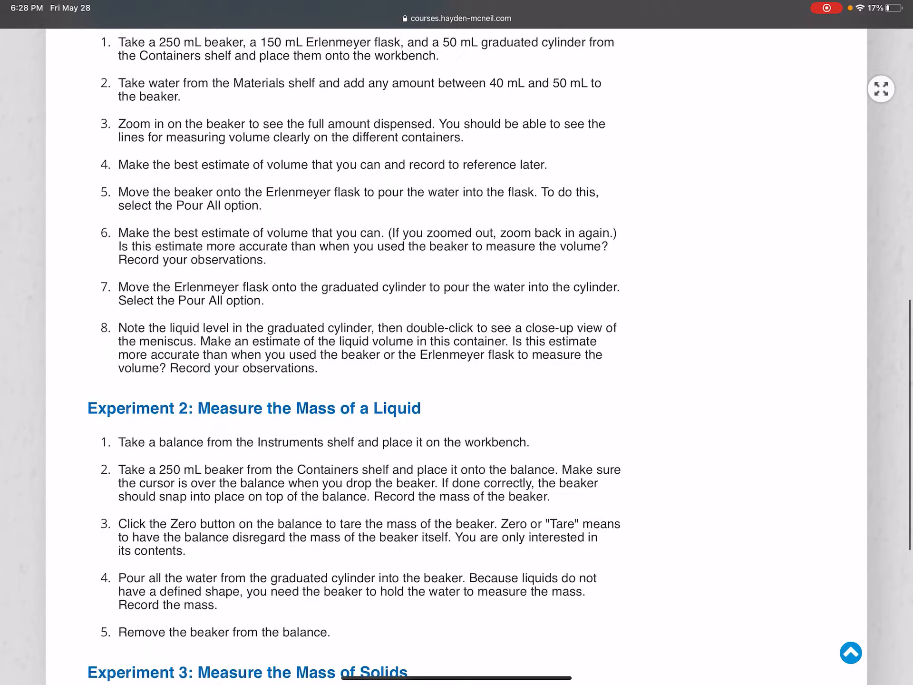
scroll(up, 3)
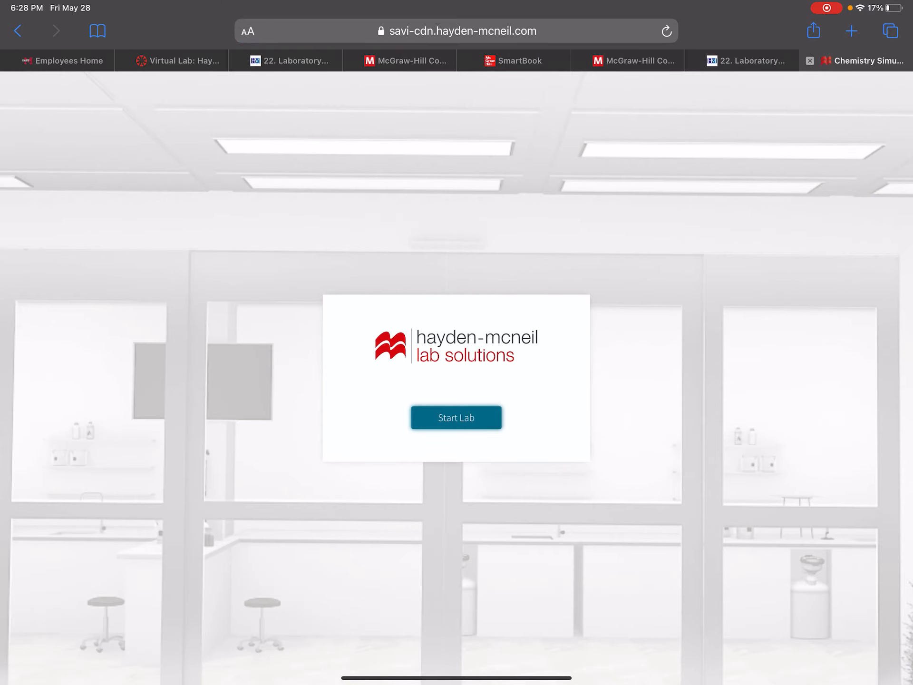
Start the virtual lab and enter it wearing goggles, lab coat and gloves.
click(456, 418)
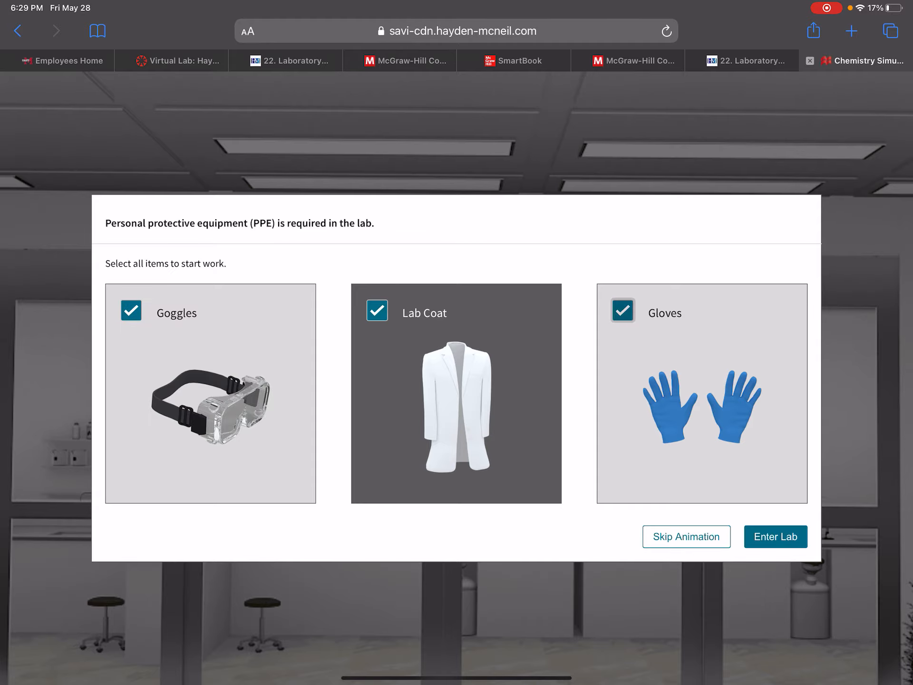
click(775, 537)
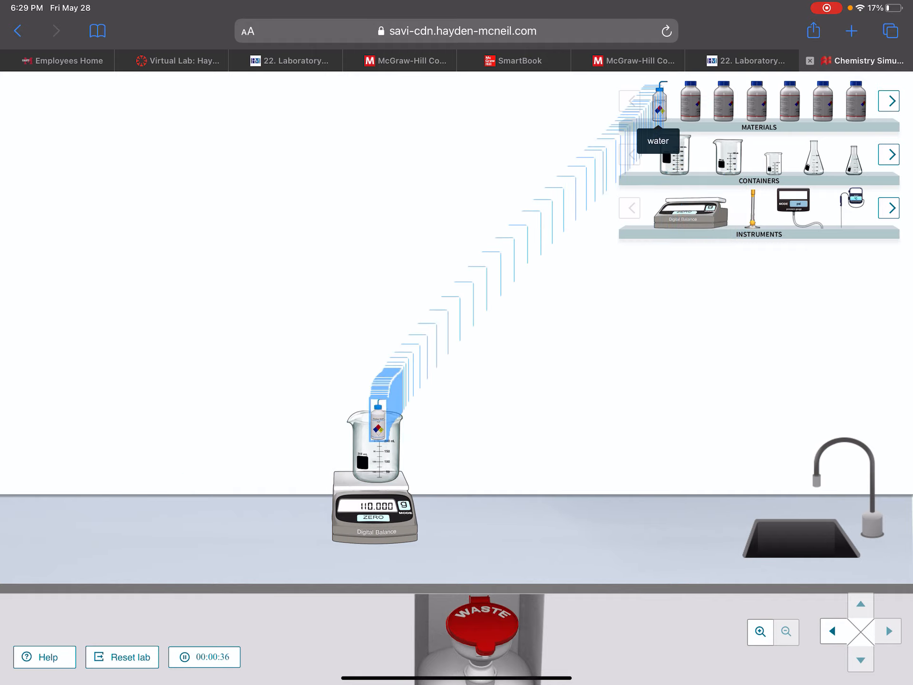
Add 15 mL of water to the 250 mL beaker.
click(373, 443)
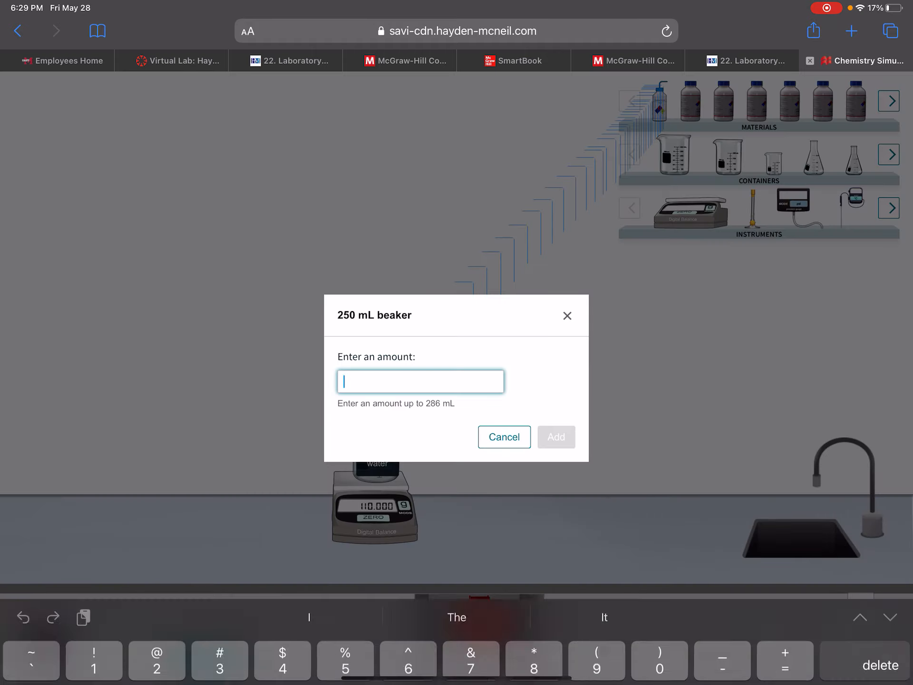
text(15)
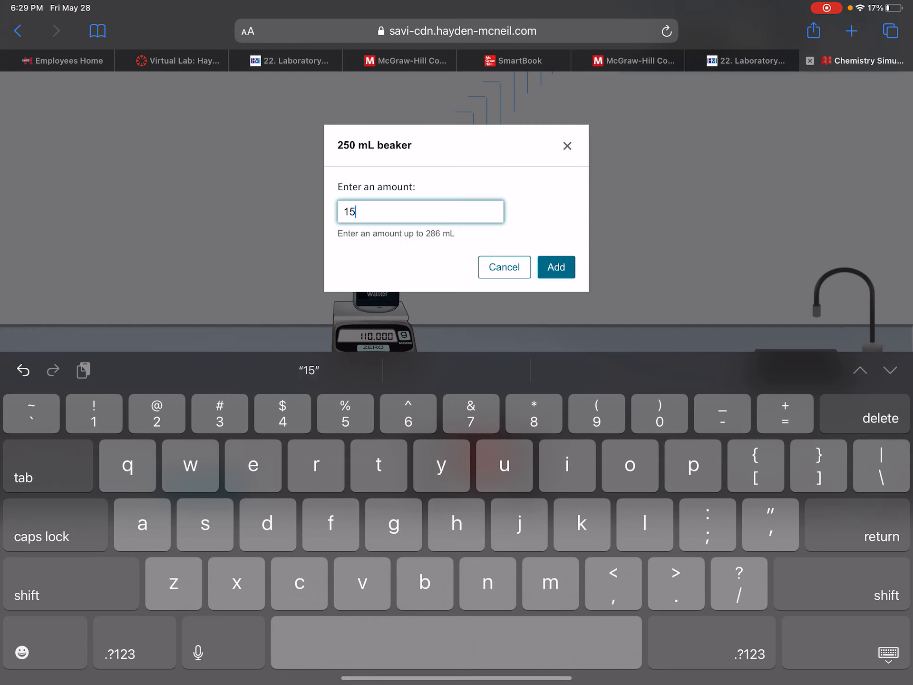
click(554, 266)
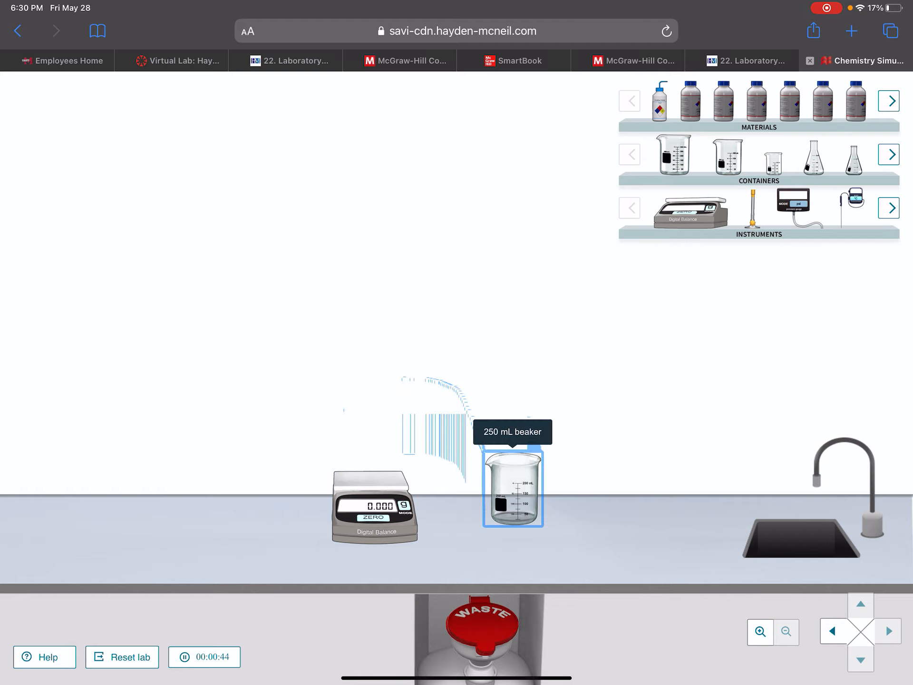
Zoom in on the beaker's measuring lines, zoom back out, and return to the procedure.
click(760, 632)
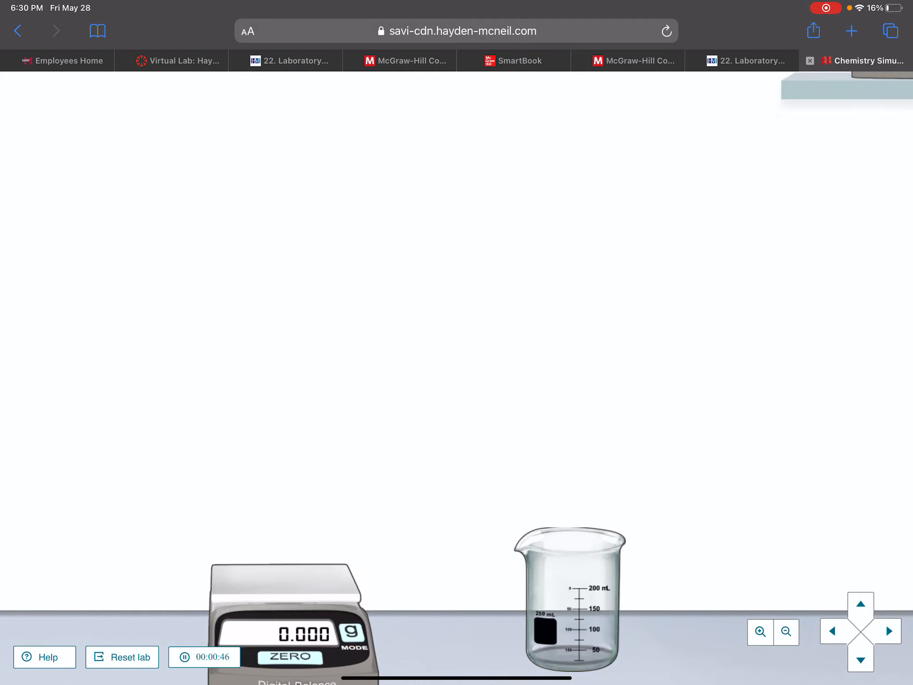
click(786, 631)
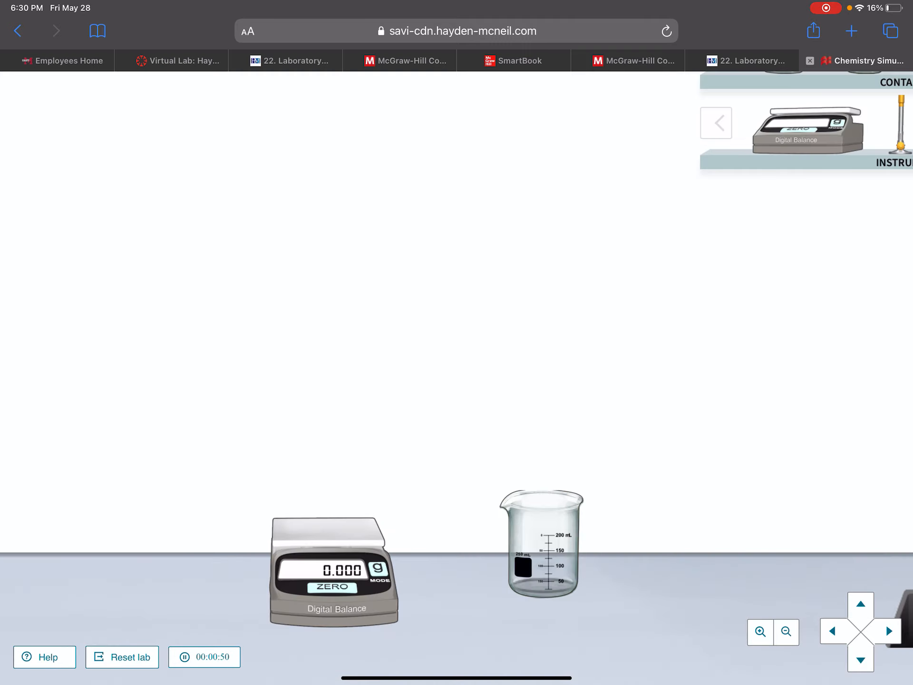
click(747, 60)
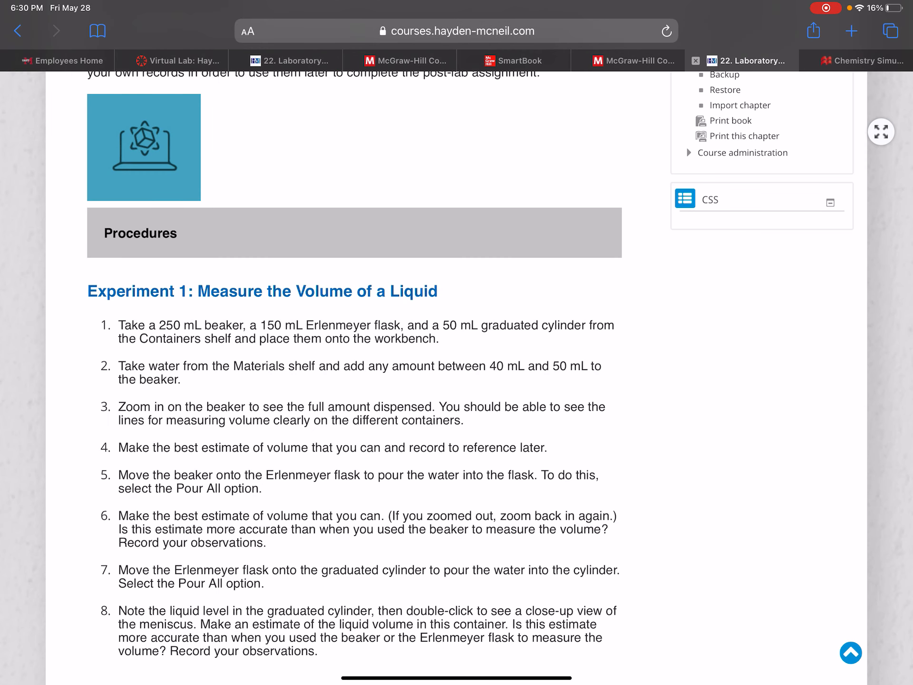
Review the procedure, check the beaker reads 125.000 g, then return to Canvas's Virtual Lab page.
scroll(down, 3)
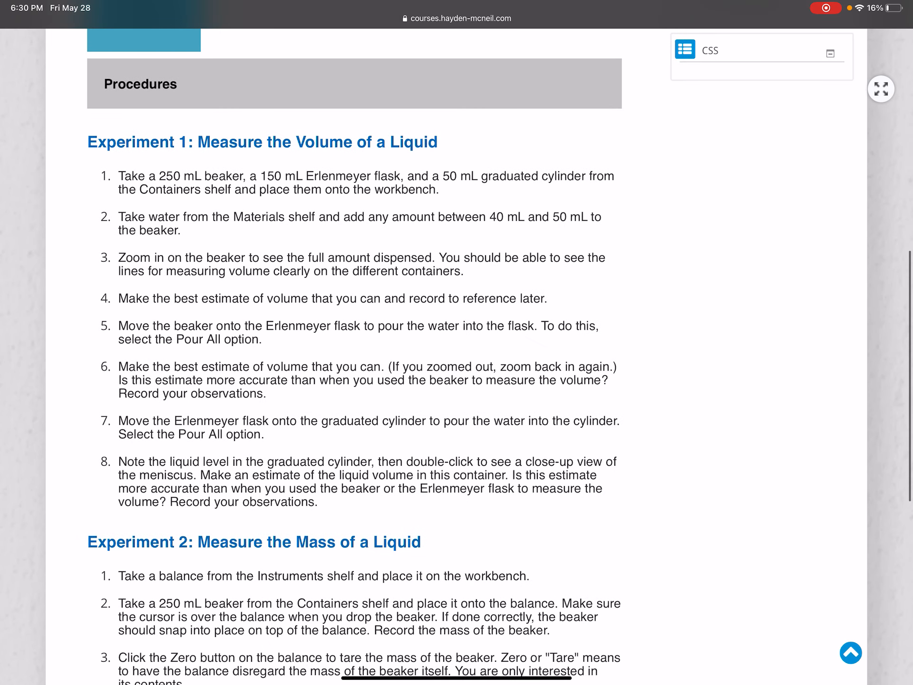
scroll(down, 3)
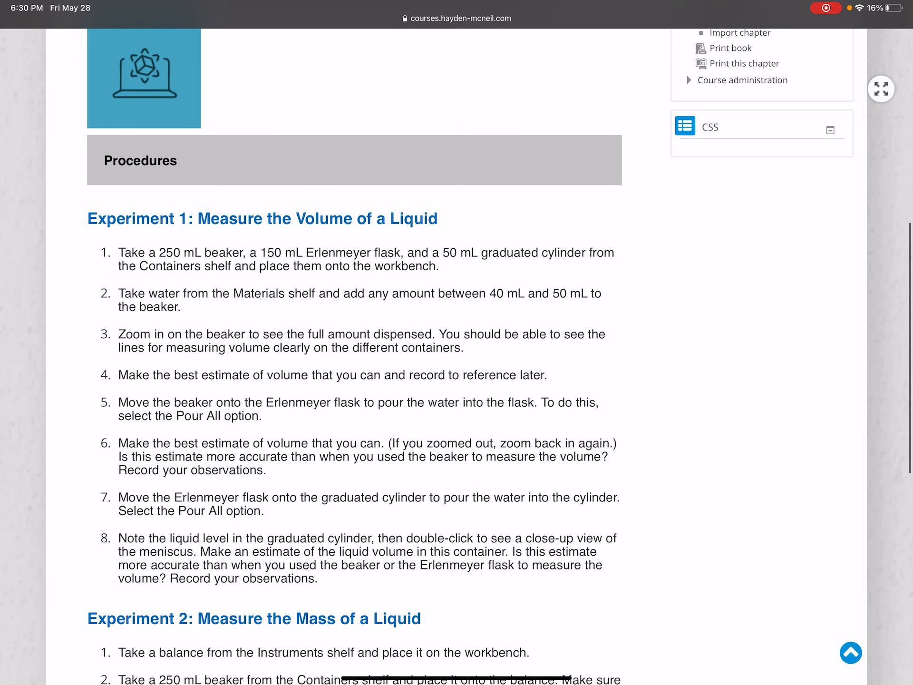
scroll(up, 3)
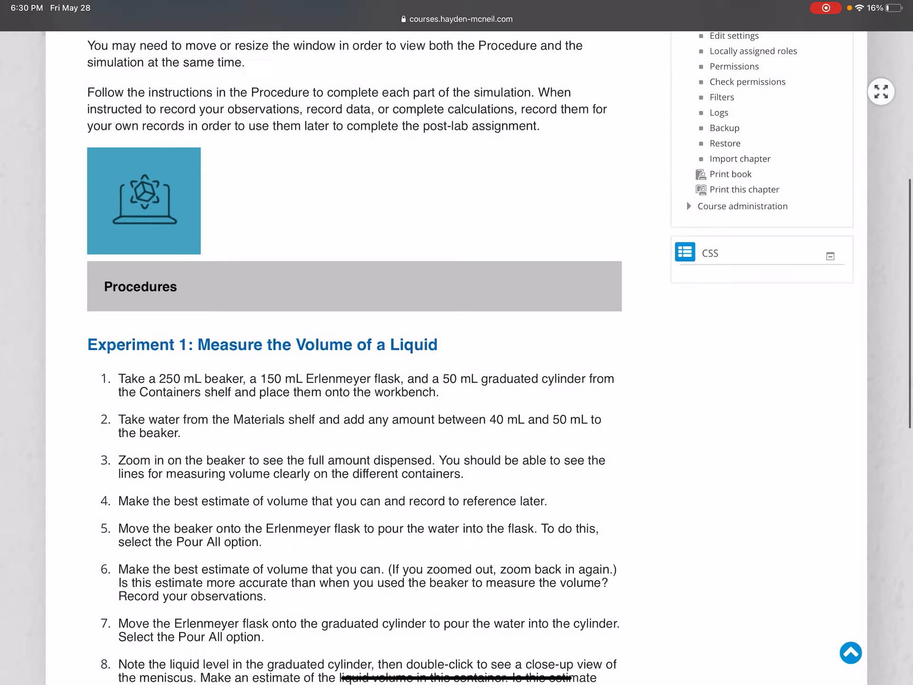
scroll(up, 3)
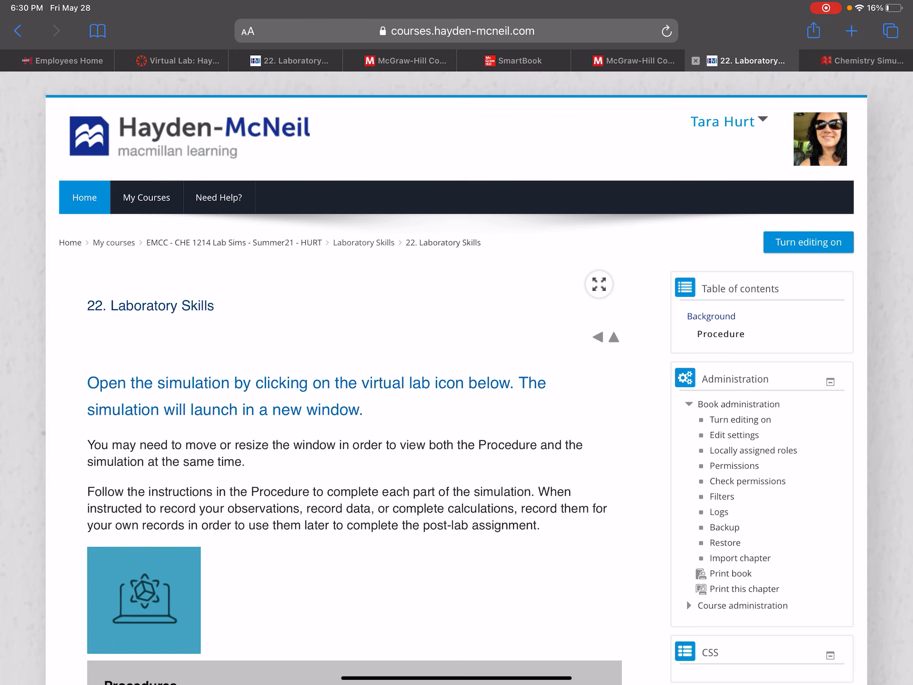
click(142, 599)
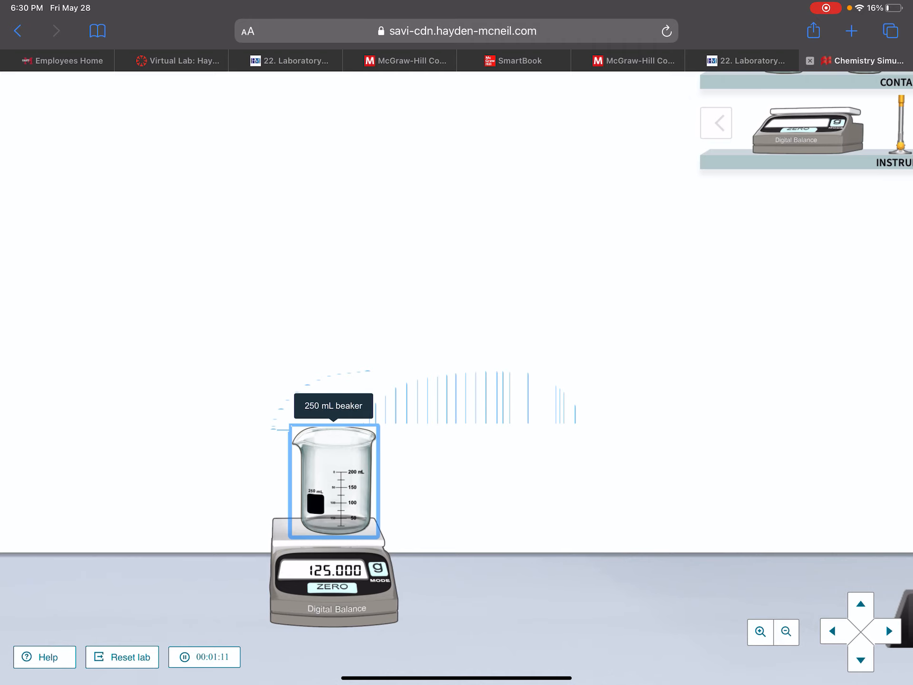
click(172, 60)
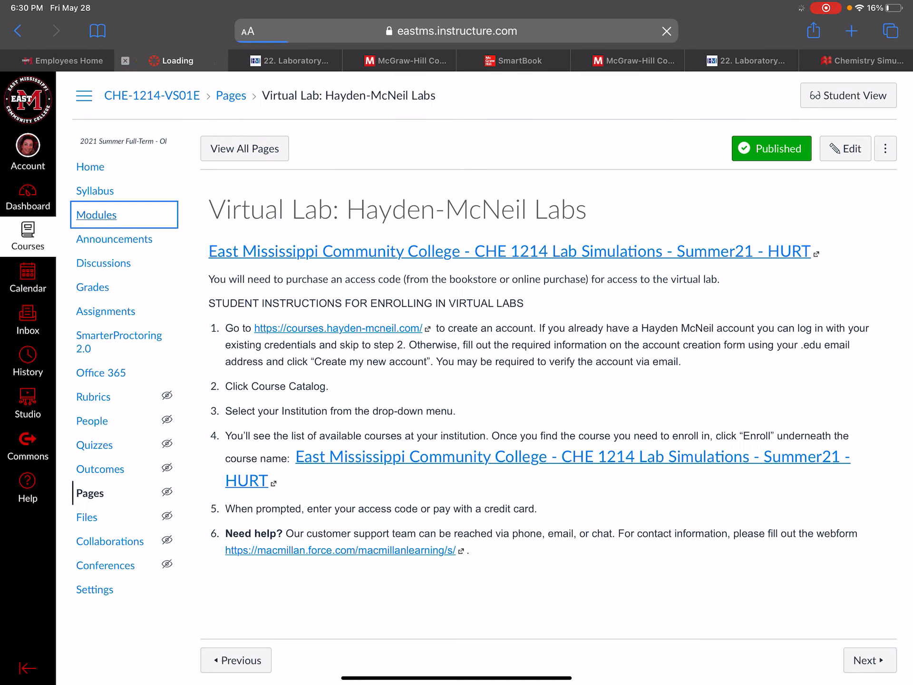
Open the course Modules page and scroll to Module One's items, including the Hayden-McNeil labs.
click(97, 215)
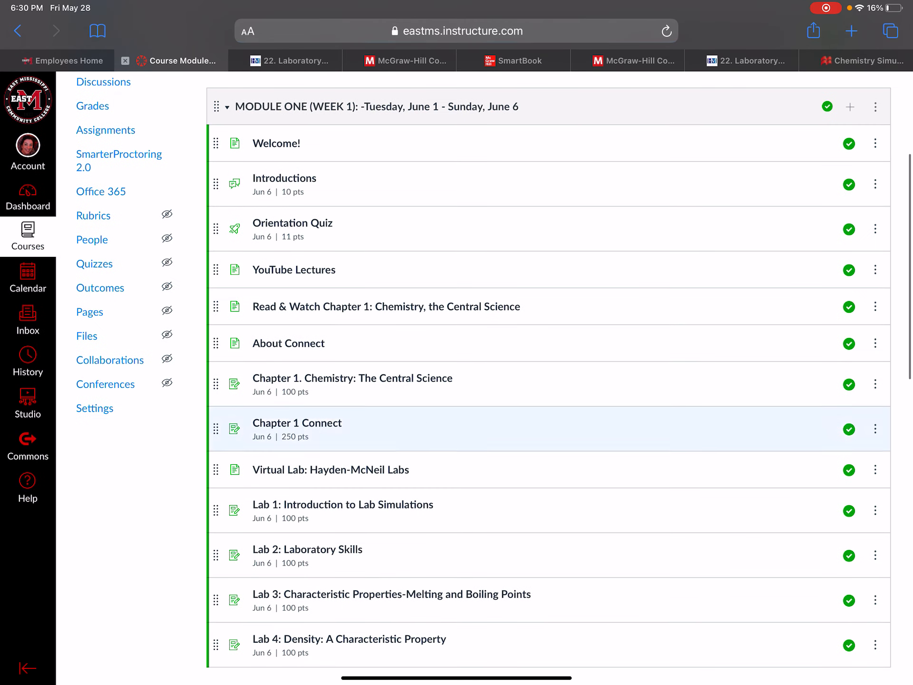
scroll(up, 3)
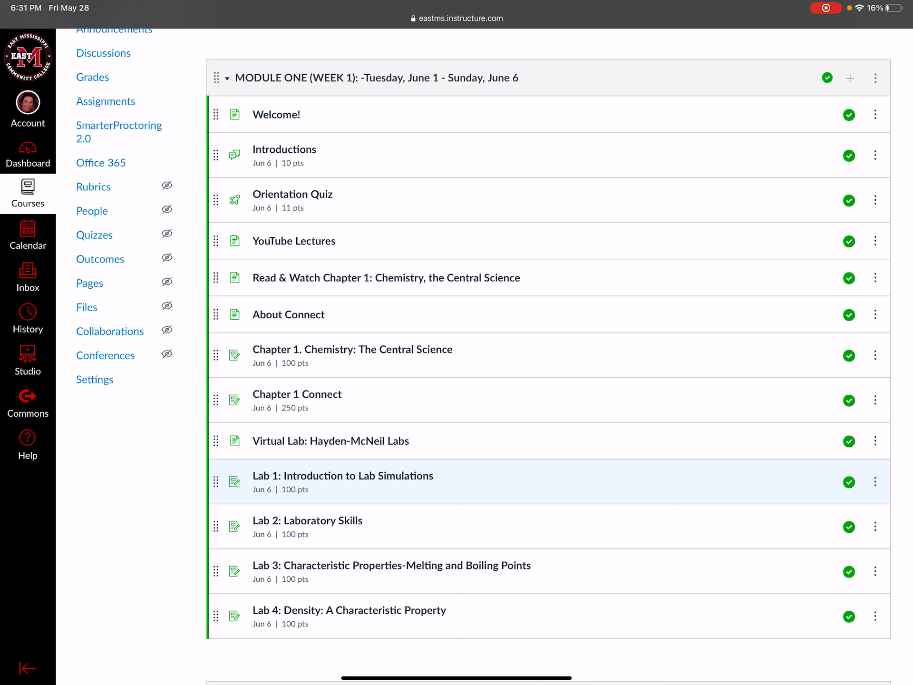
scroll(up, 3)
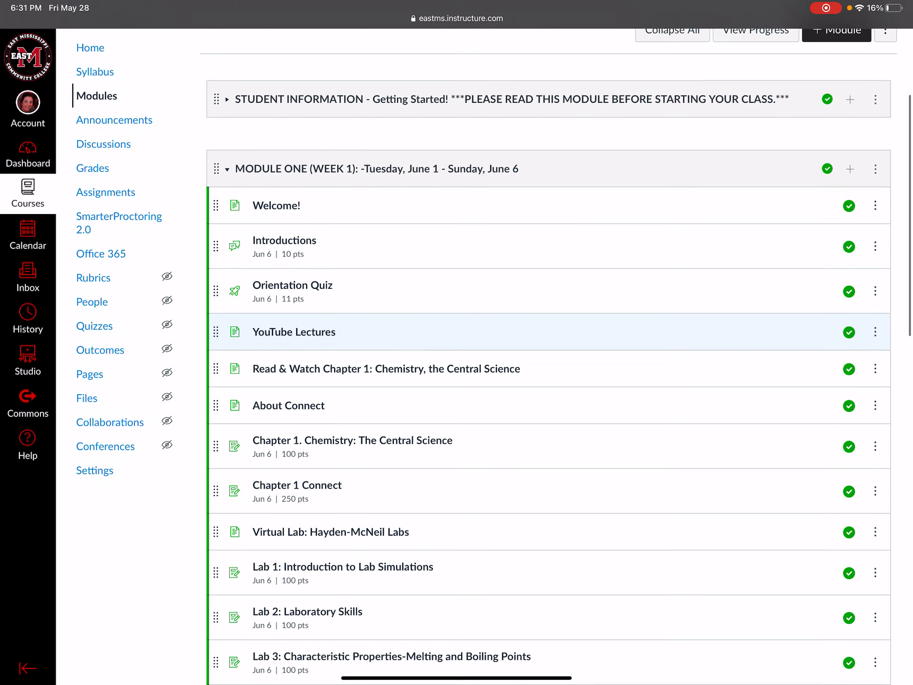